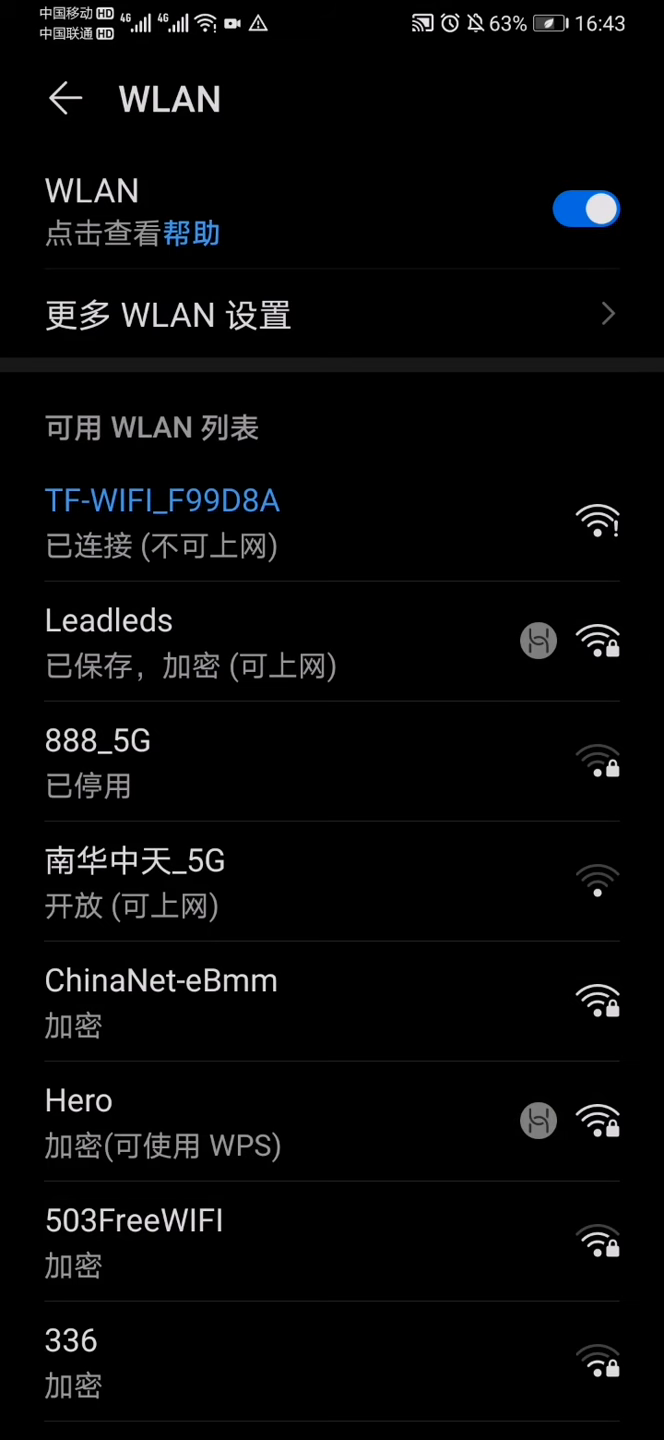
Leave Settings with the phone connected to TF-WIFI_F99D8A
{"action": "left_click", "coordinate": [160, 520]}
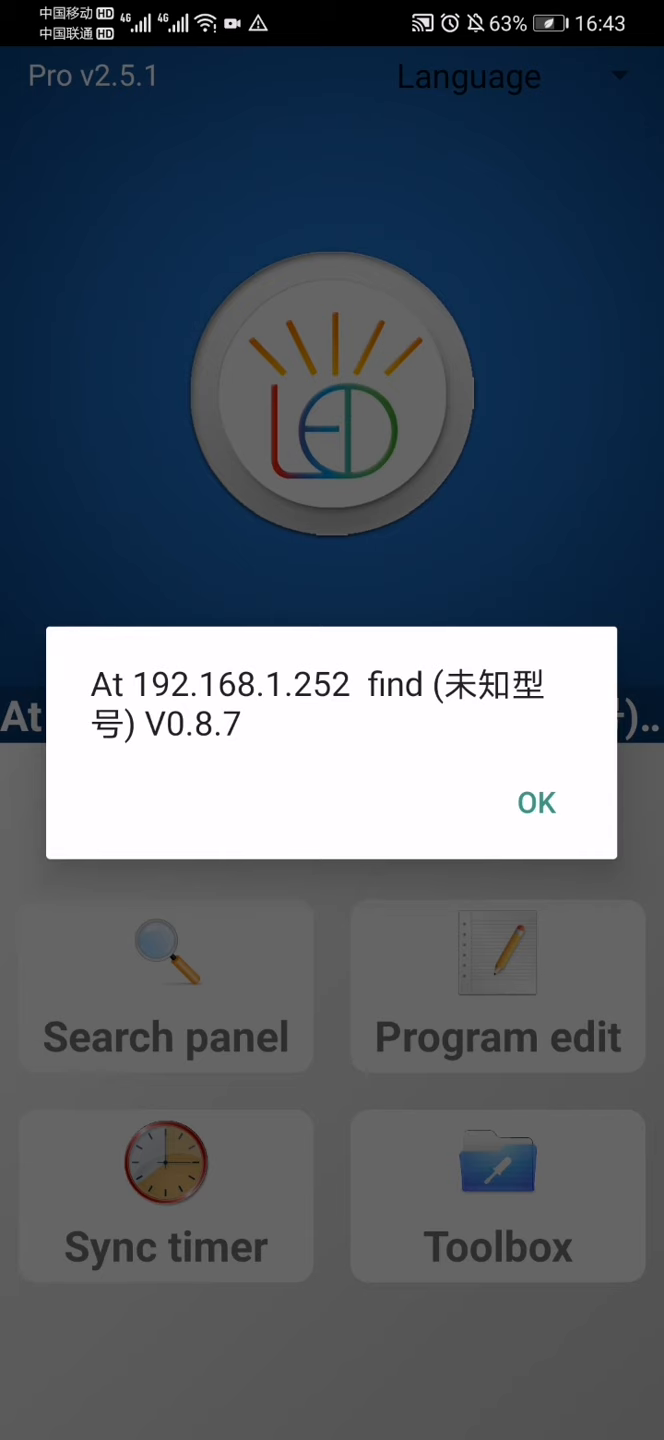
Dismiss the panel-found dialog, sync the panel clock with the phone, and open Program edit
{"action": "left_click", "coordinate": [535, 802]}
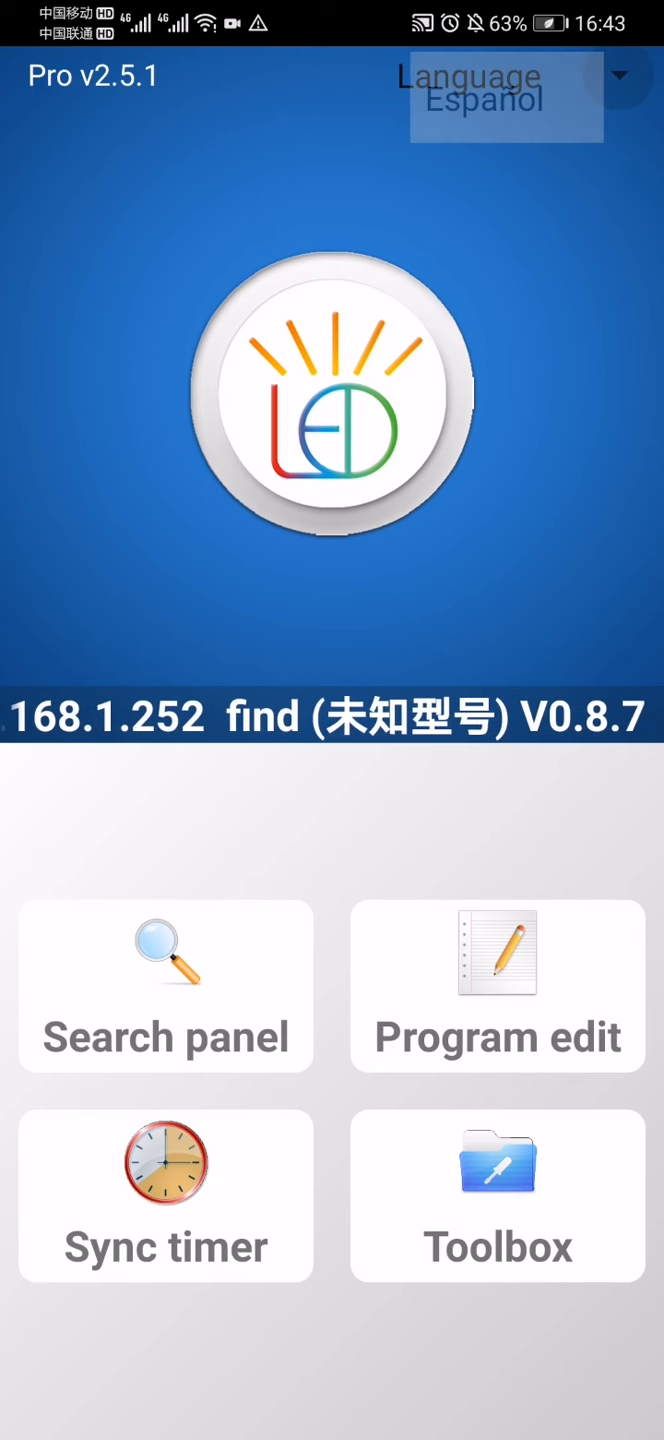
{"action": "left_click", "coordinate": [620, 75]}
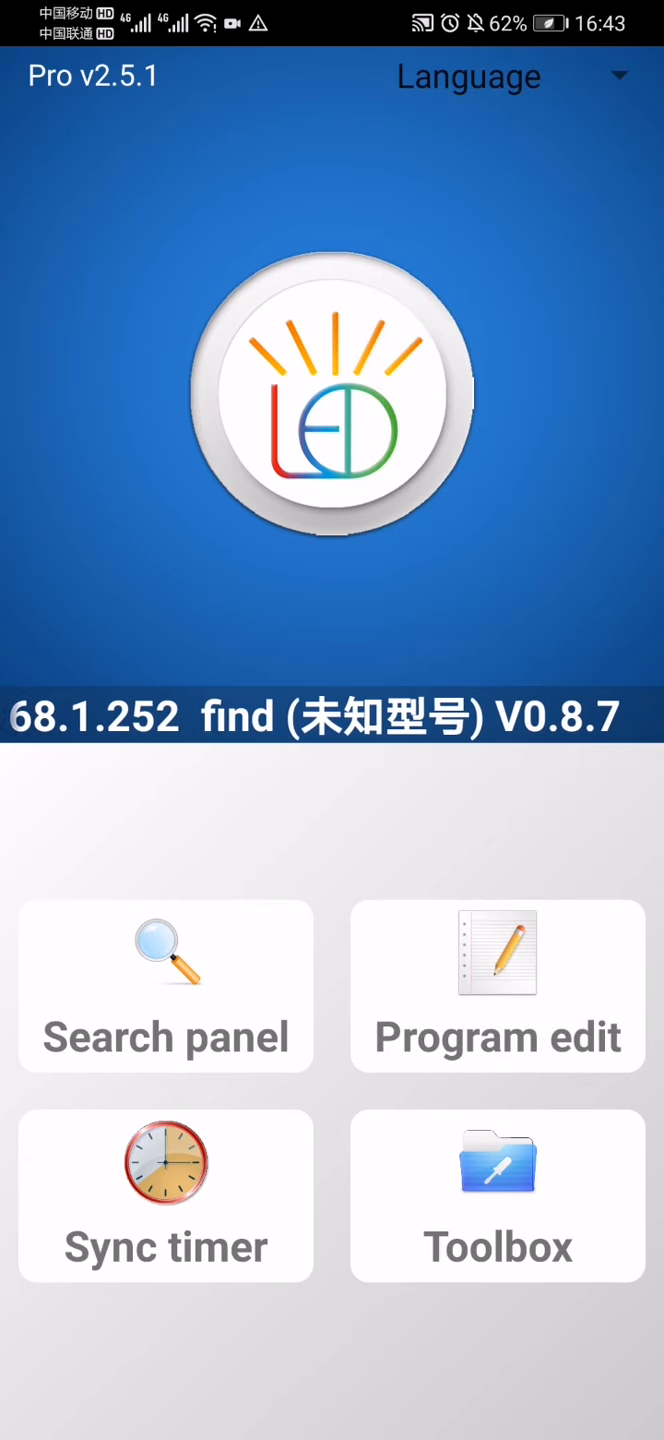
{"action": "left_click", "coordinate": [165, 1196]}
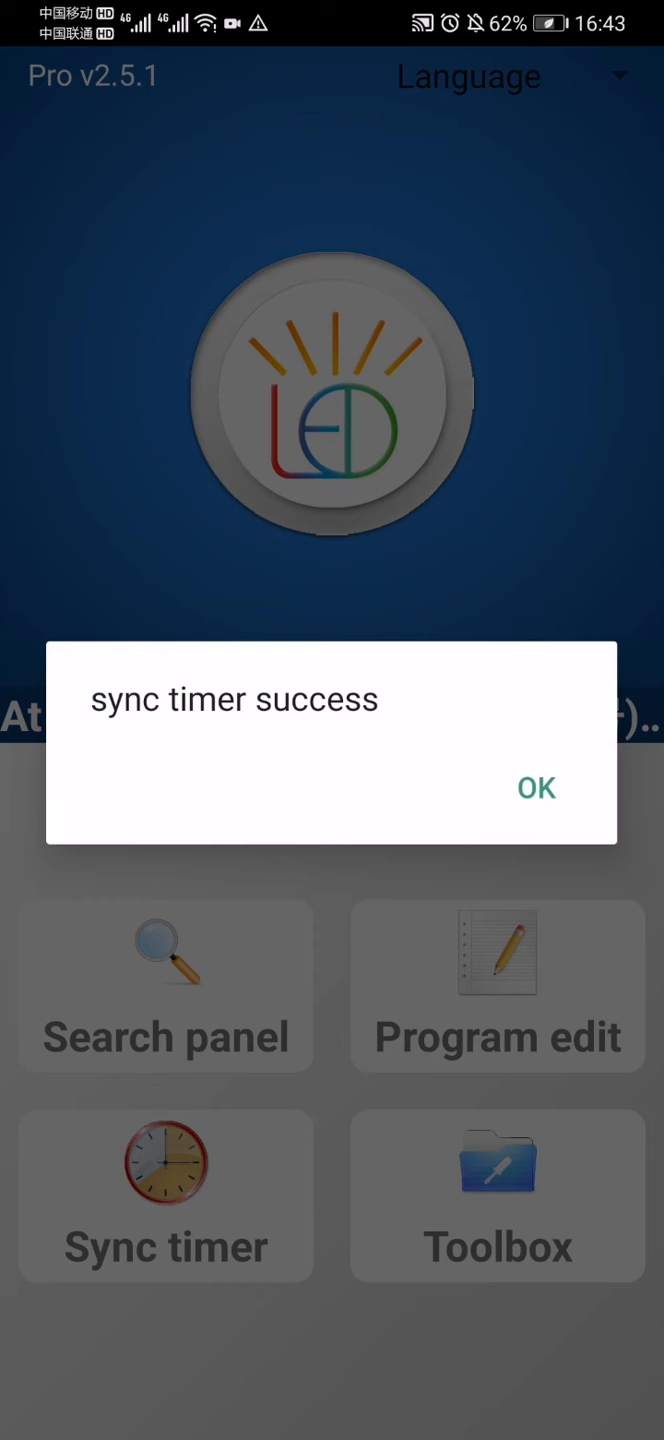
{"action": "left_click", "coordinate": [536, 788]}
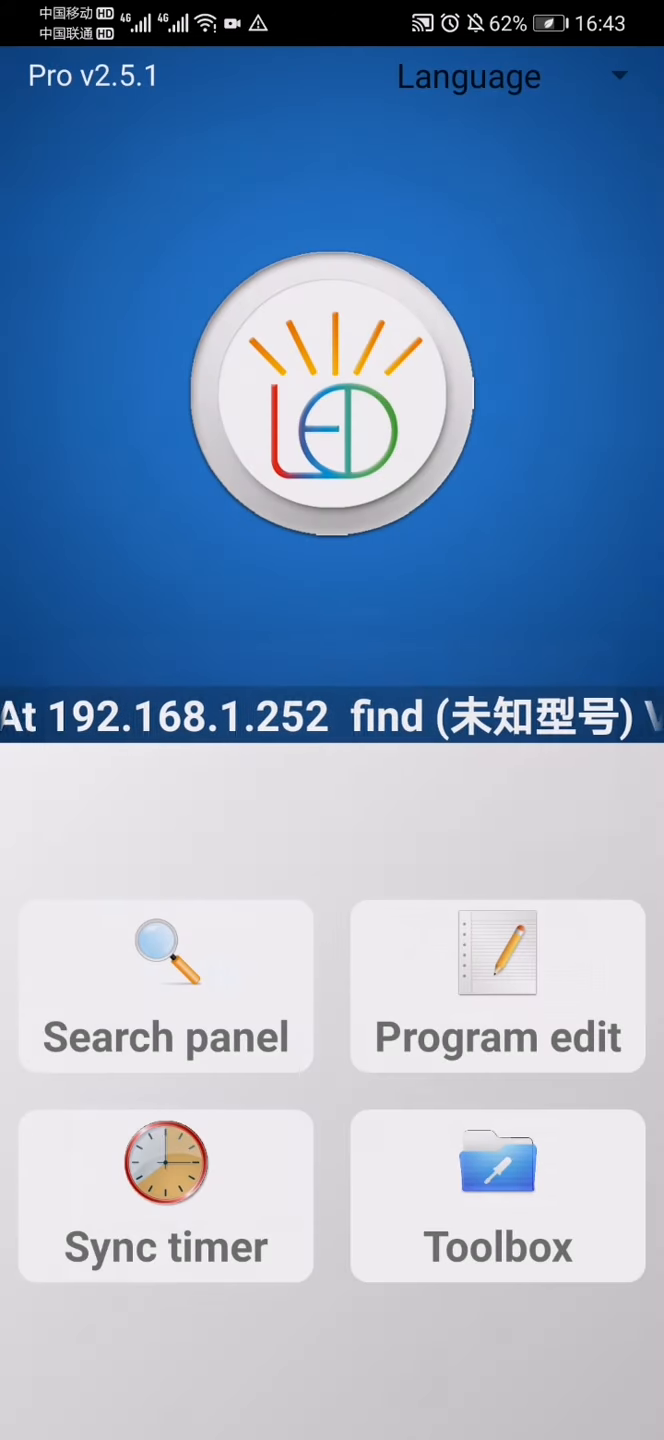
{"action": "left_click", "coordinate": [497, 985]}
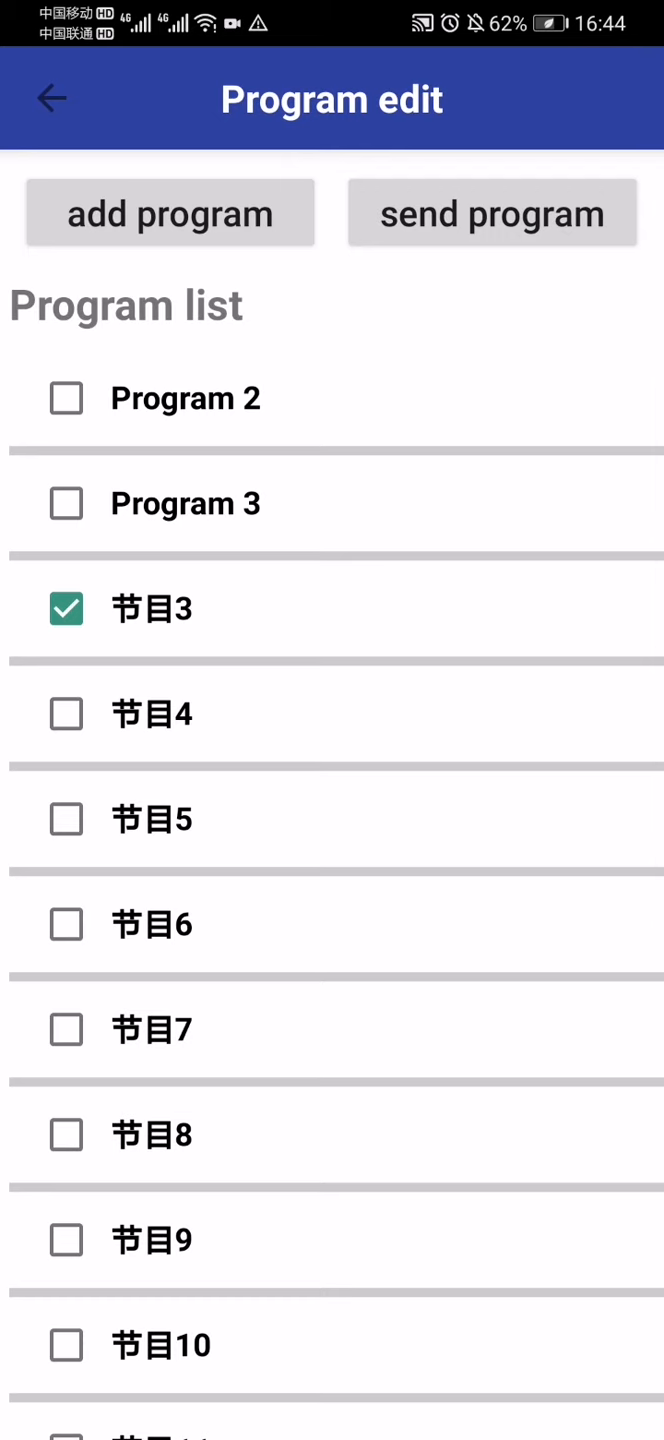
Add Program 16, return to the program list, and start editing its sign text
{"action": "left_click", "coordinate": [66, 609]}
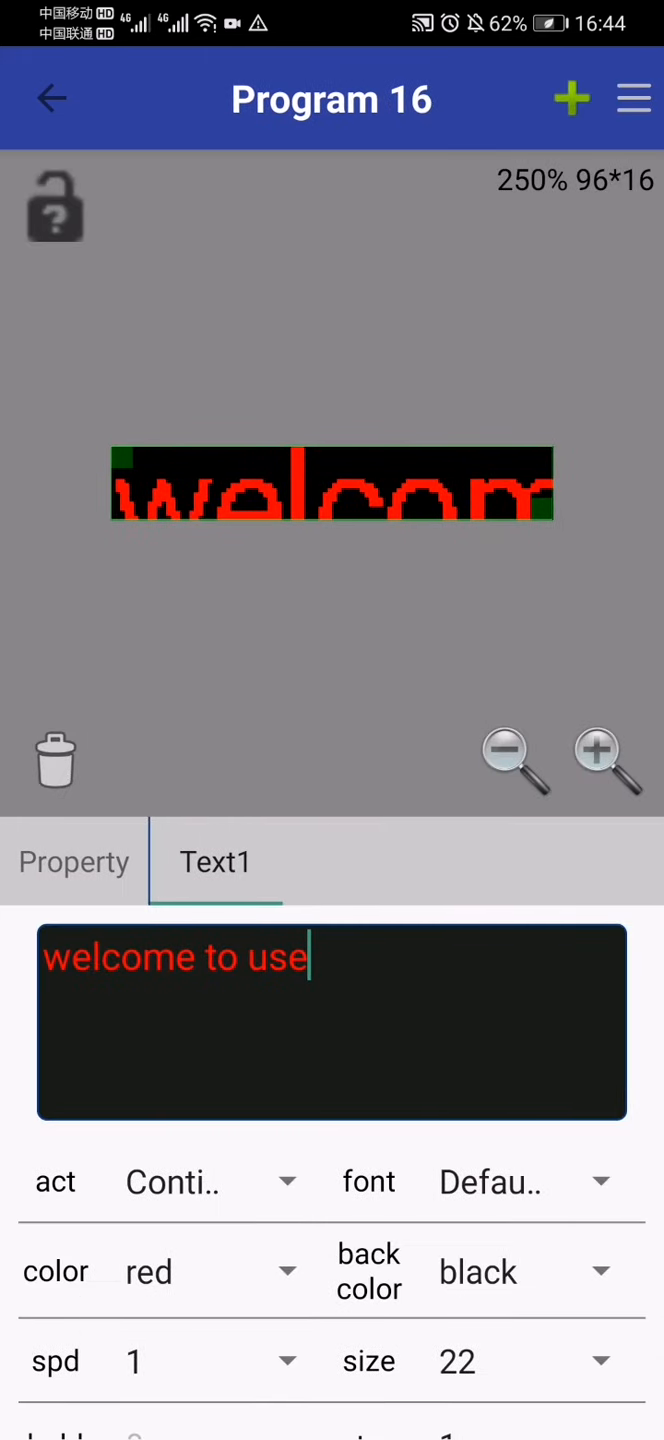
{"action": "left_click", "coordinate": [52, 98]}
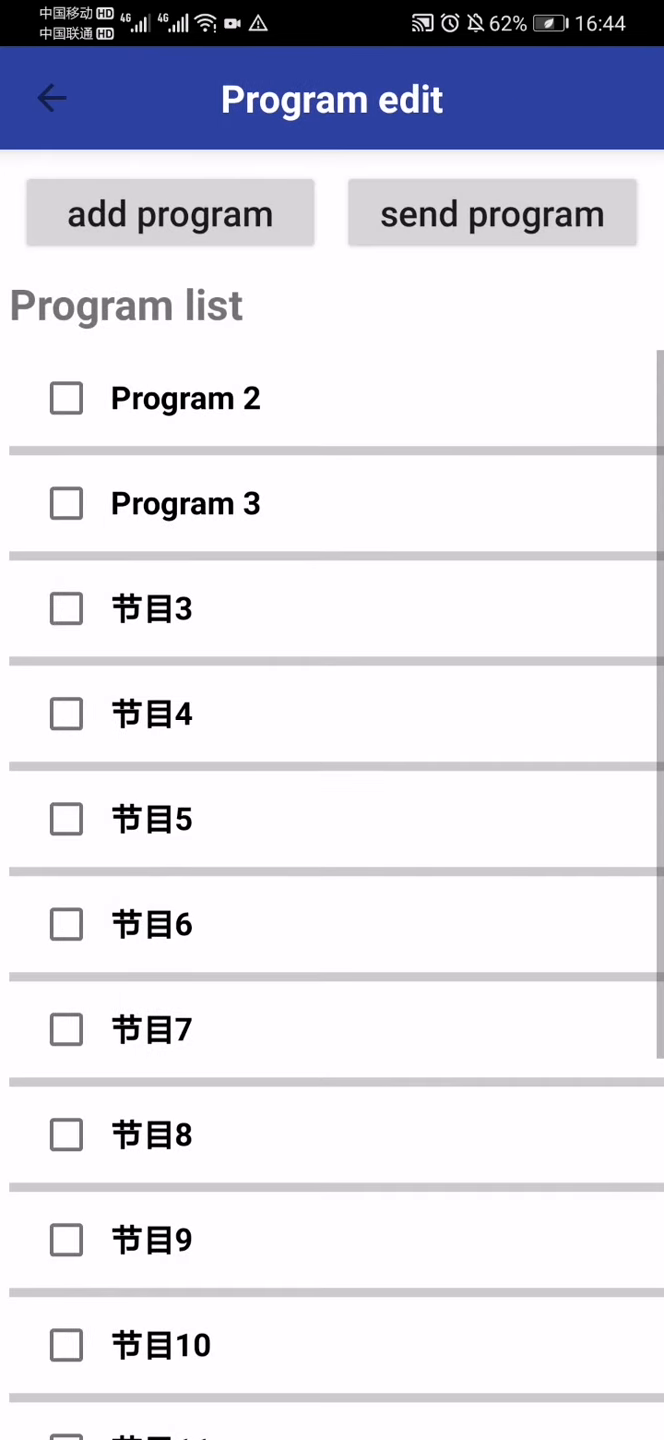
{"action": "scroll", "scroll_direction": "down", "scroll_amount": 3}
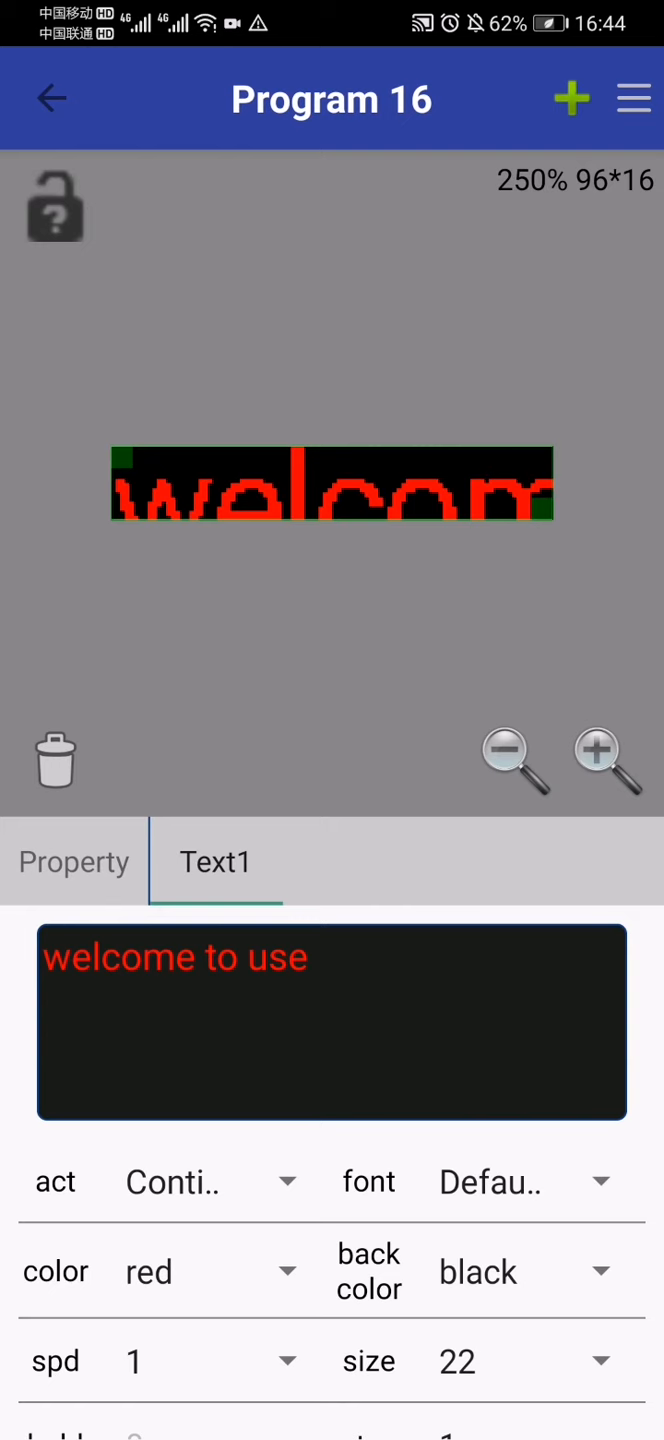
{"action": "left_click", "coordinate": [571, 98]}
{"action": "type", "text": "leadl"}
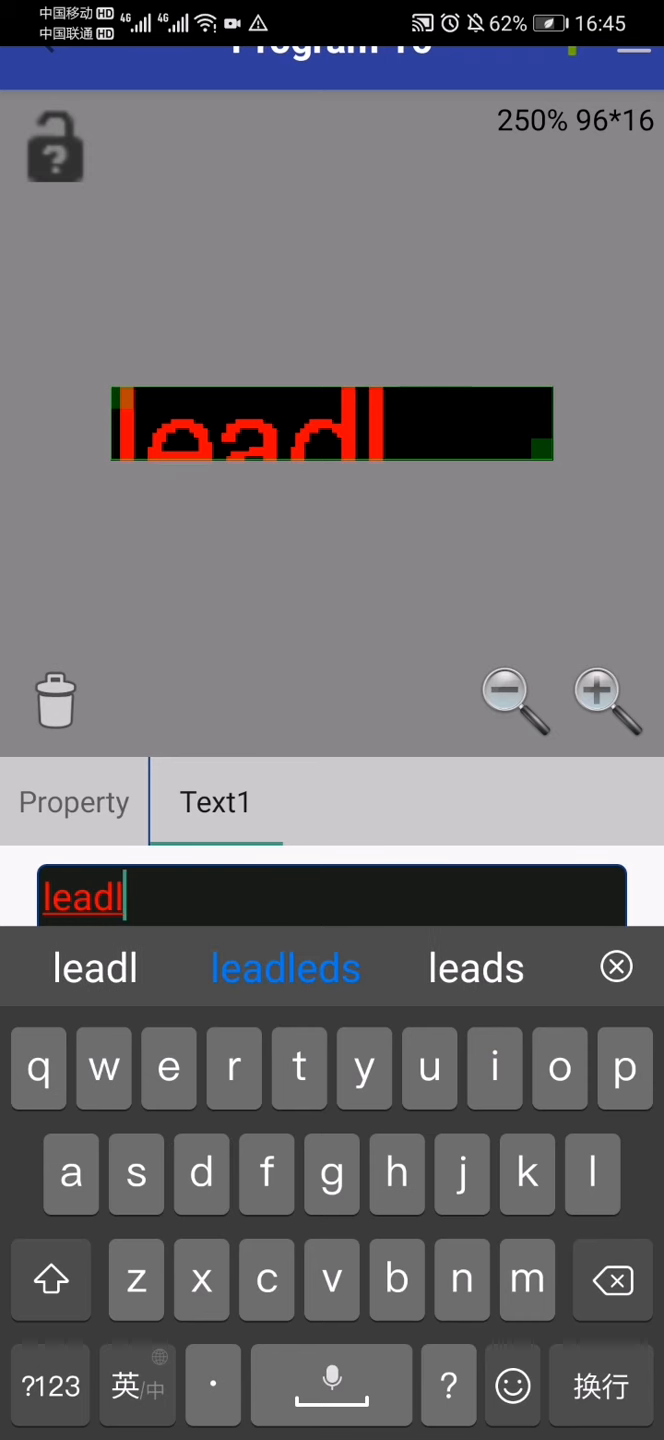
Accept the 'leadleds' suggestion, give it a move animation, and color it green
{"action": "left_click", "coordinate": [285, 967]}
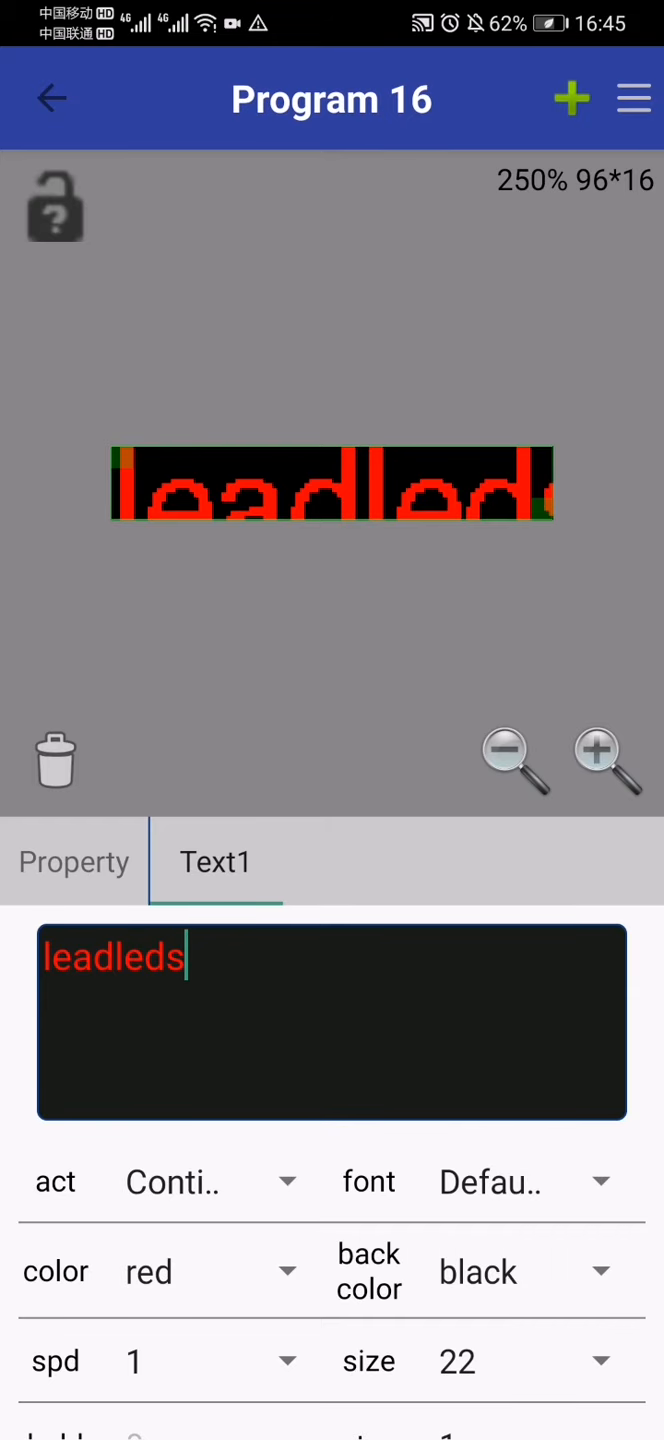
{"action": "left_click", "coordinate": [200, 1182]}
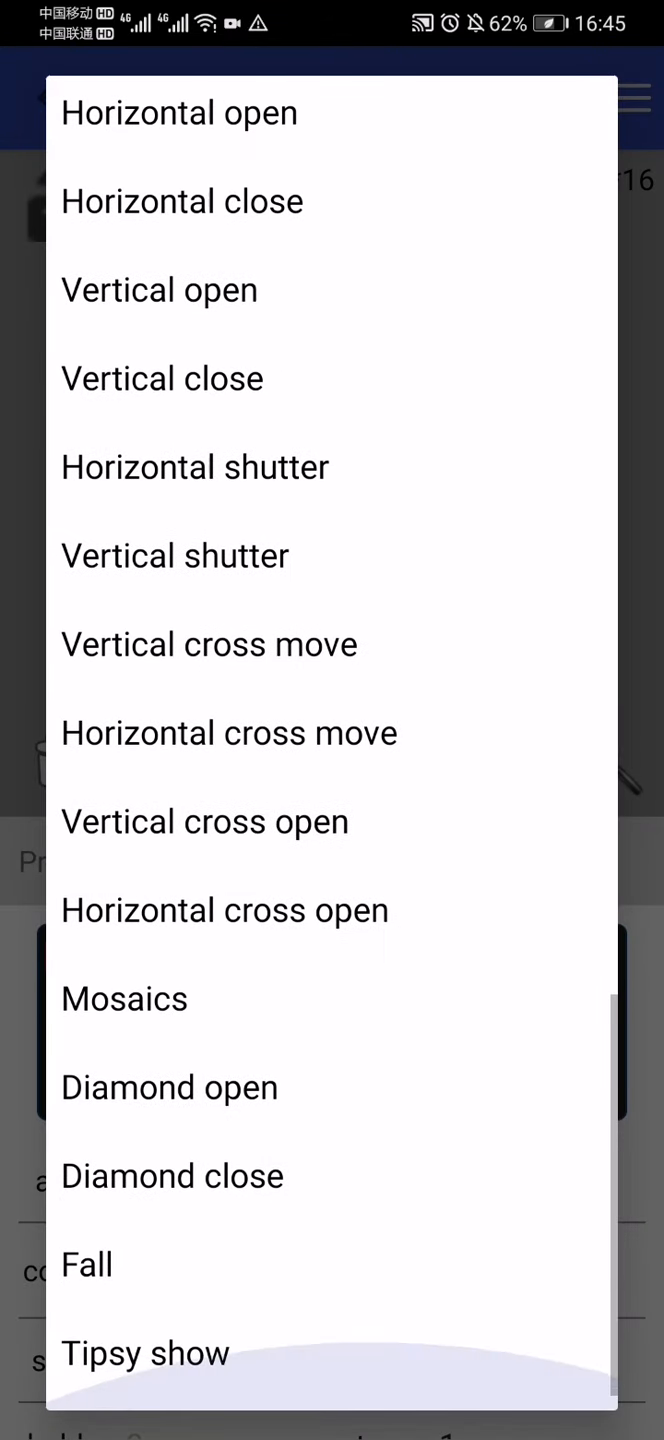
{"action": "scroll", "scroll_direction": "down", "scroll_amount": 3}
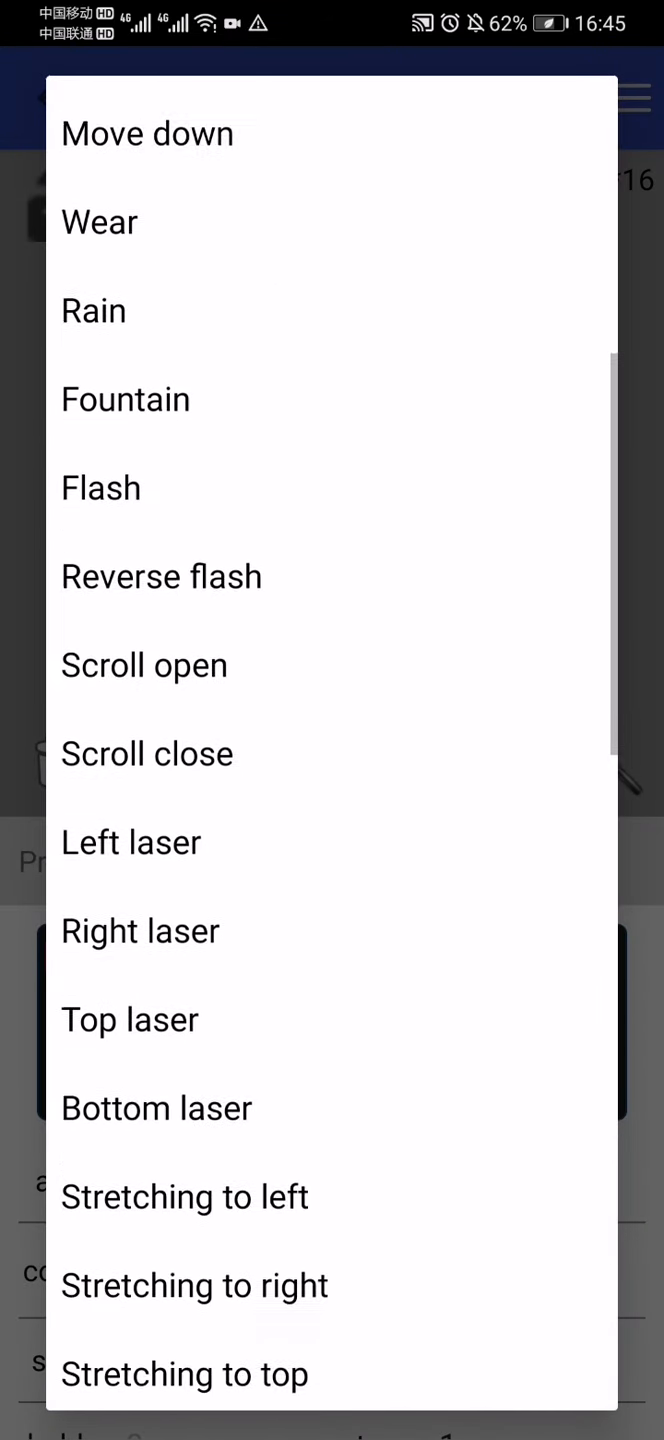
{"action": "scroll", "scroll_direction": "down", "scroll_amount": 3}
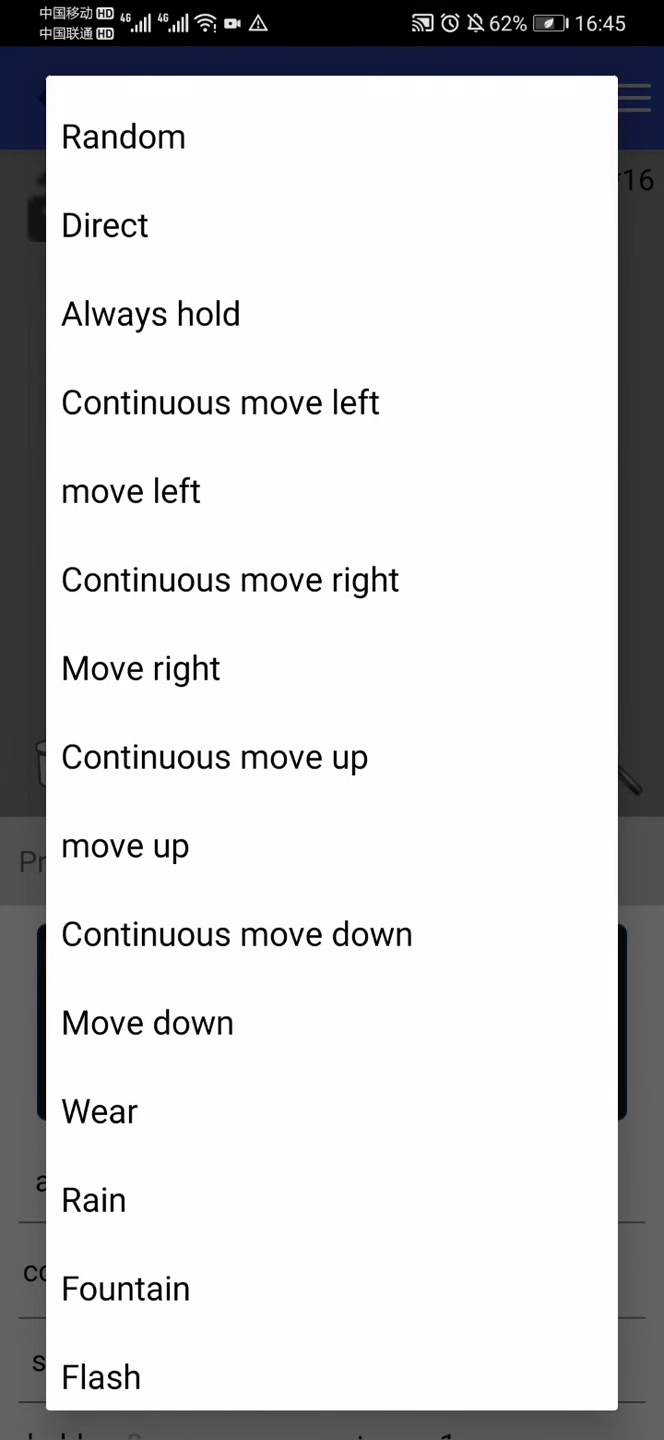
{"action": "left_click", "coordinate": [130, 490]}
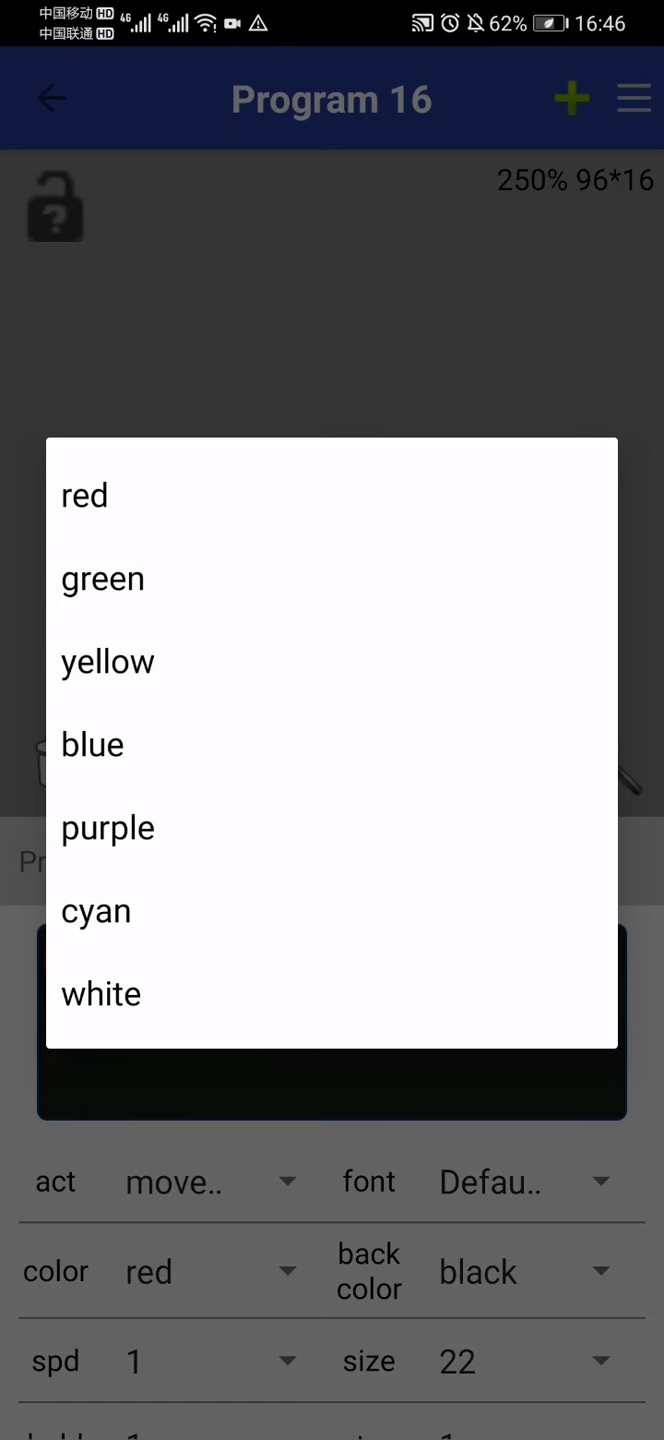
{"action": "left_click", "coordinate": [102, 578]}
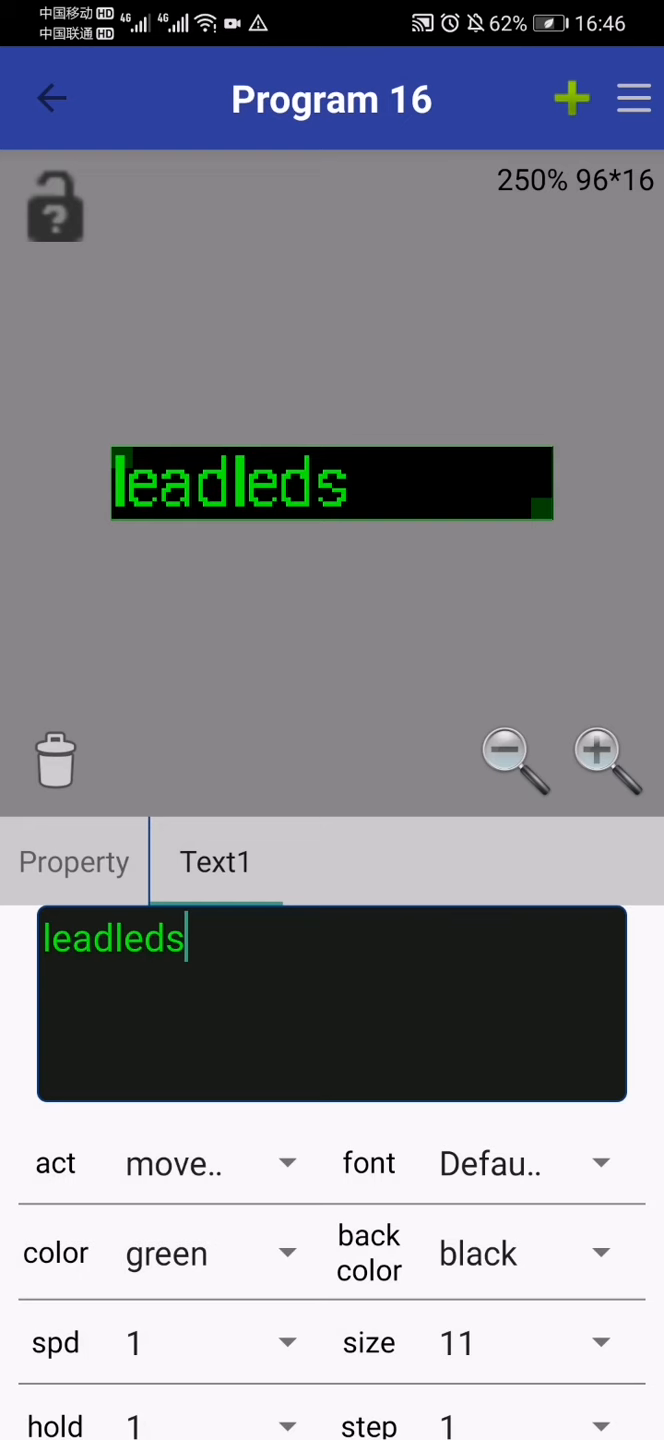
Append '.com' to the sign text and set speed and hold to 6
{"action": "type", "text": ". c"}
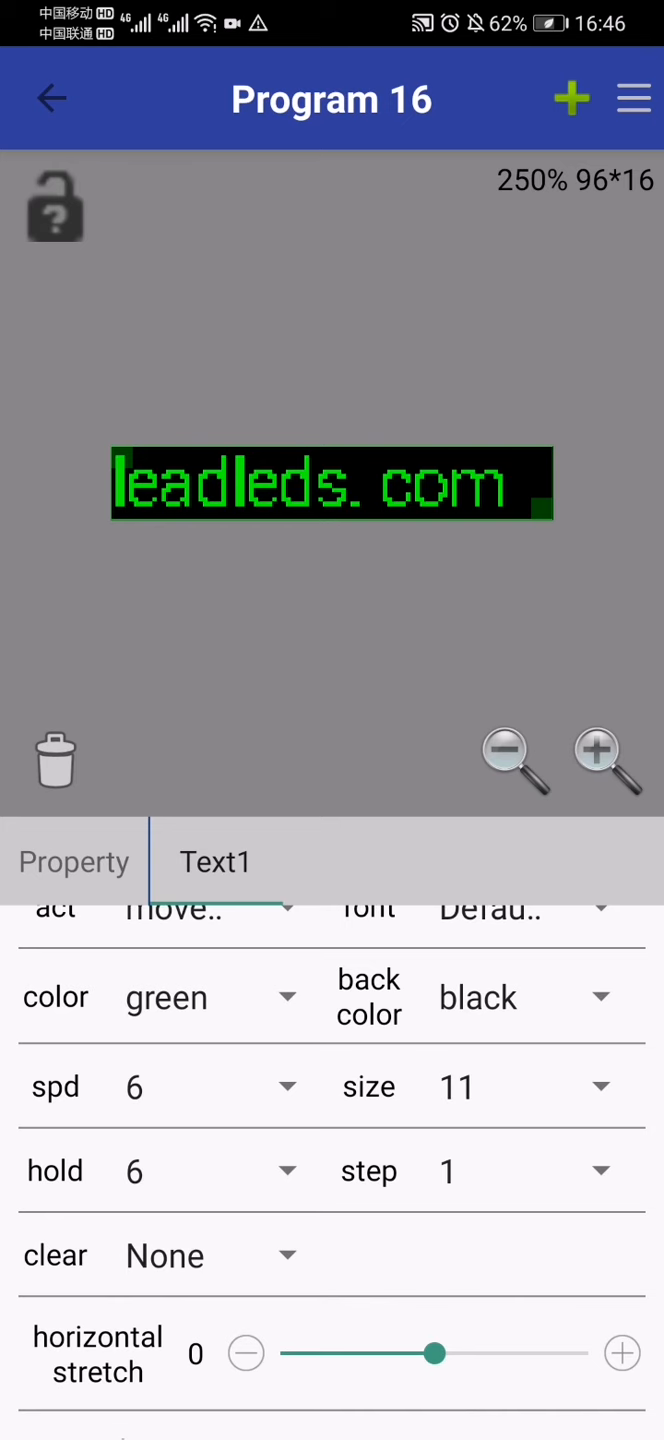
{"action": "scroll", "scroll_direction": "down", "scroll_amount": 3}
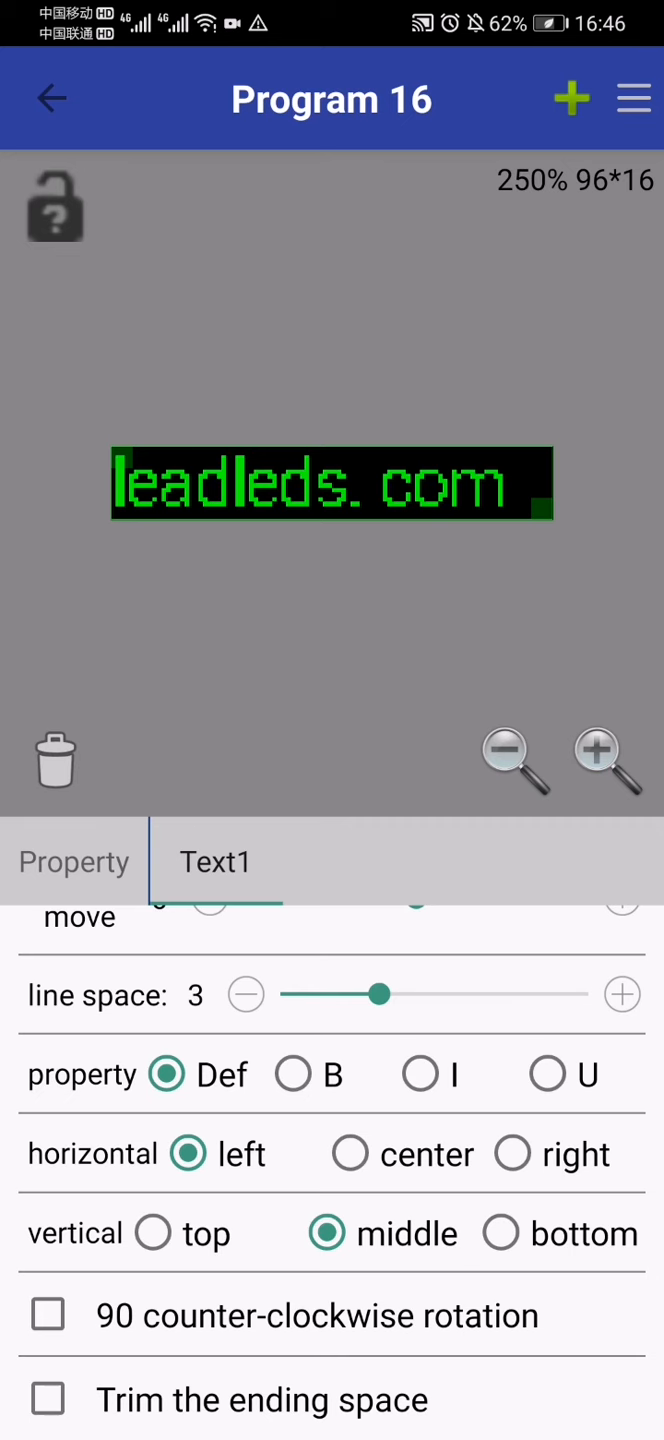
{"action": "left_click", "coordinate": [47, 1315]}
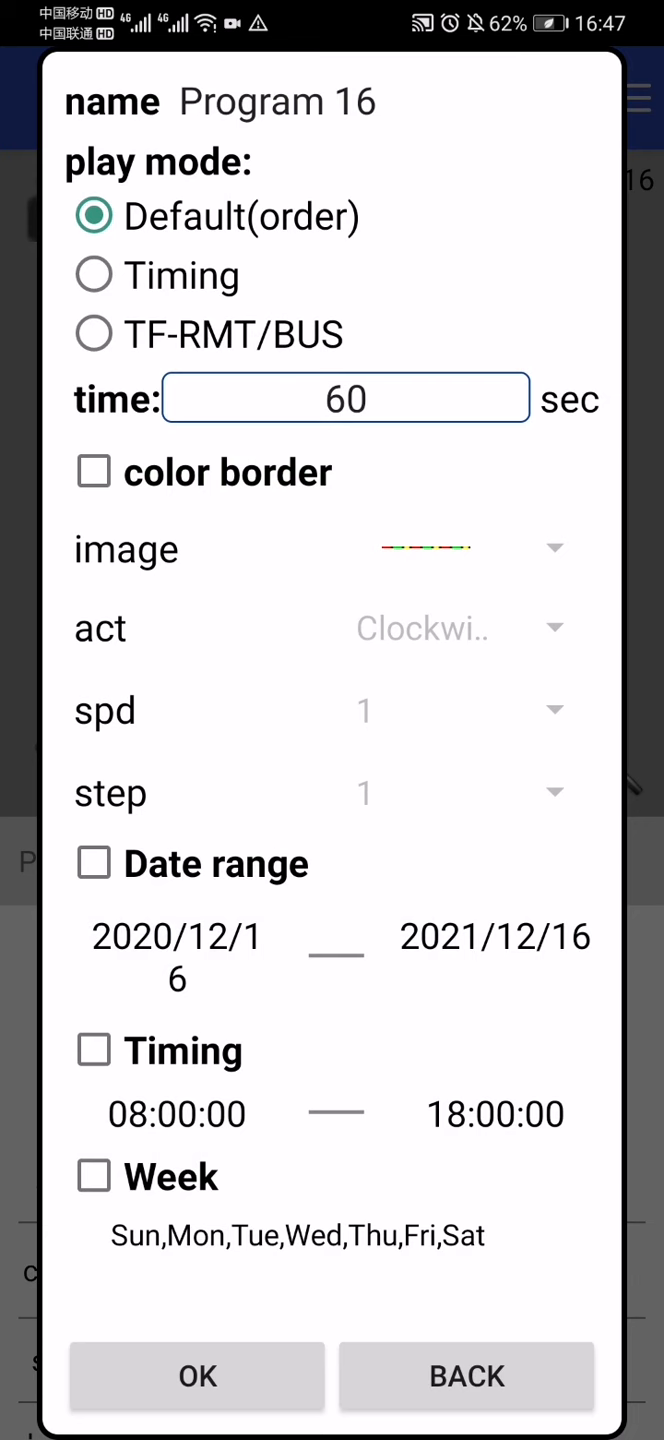
Set Program 16's play time to 30 seconds
{"action": "left_click", "coordinate": [93, 275]}
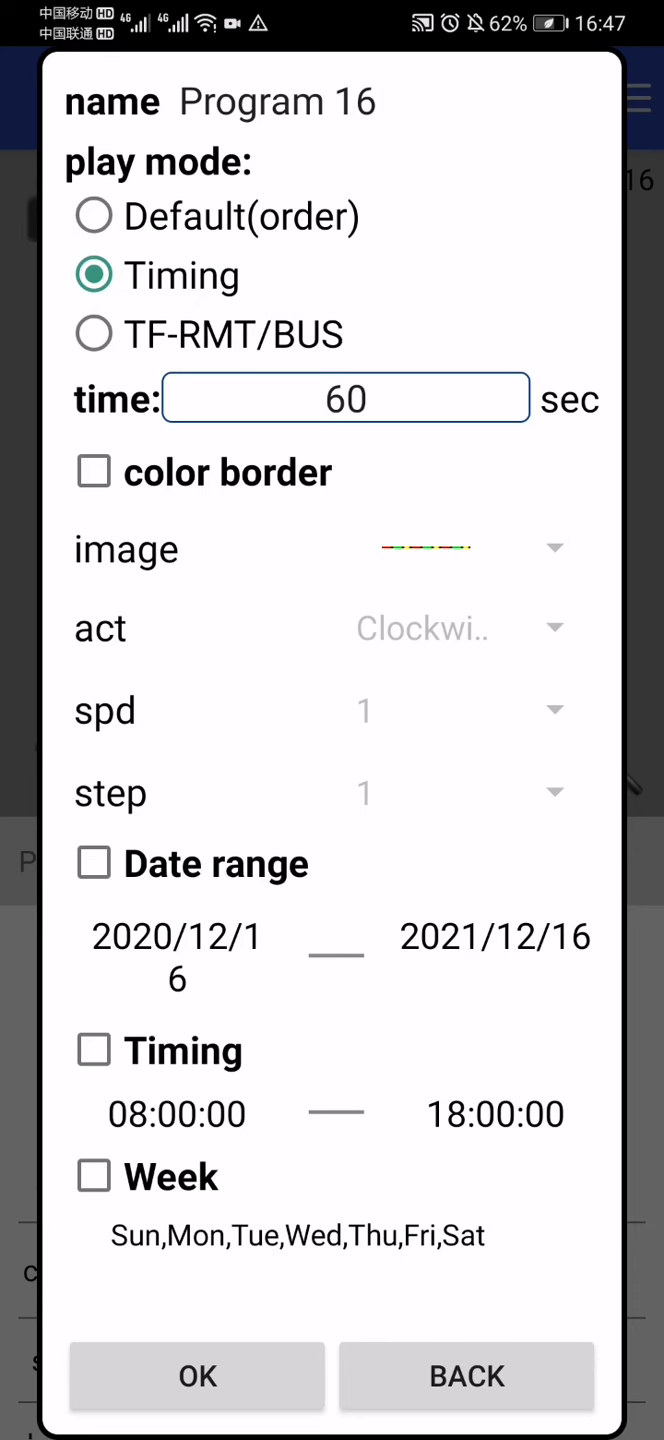
{"action": "left_click", "coordinate": [93, 333]}
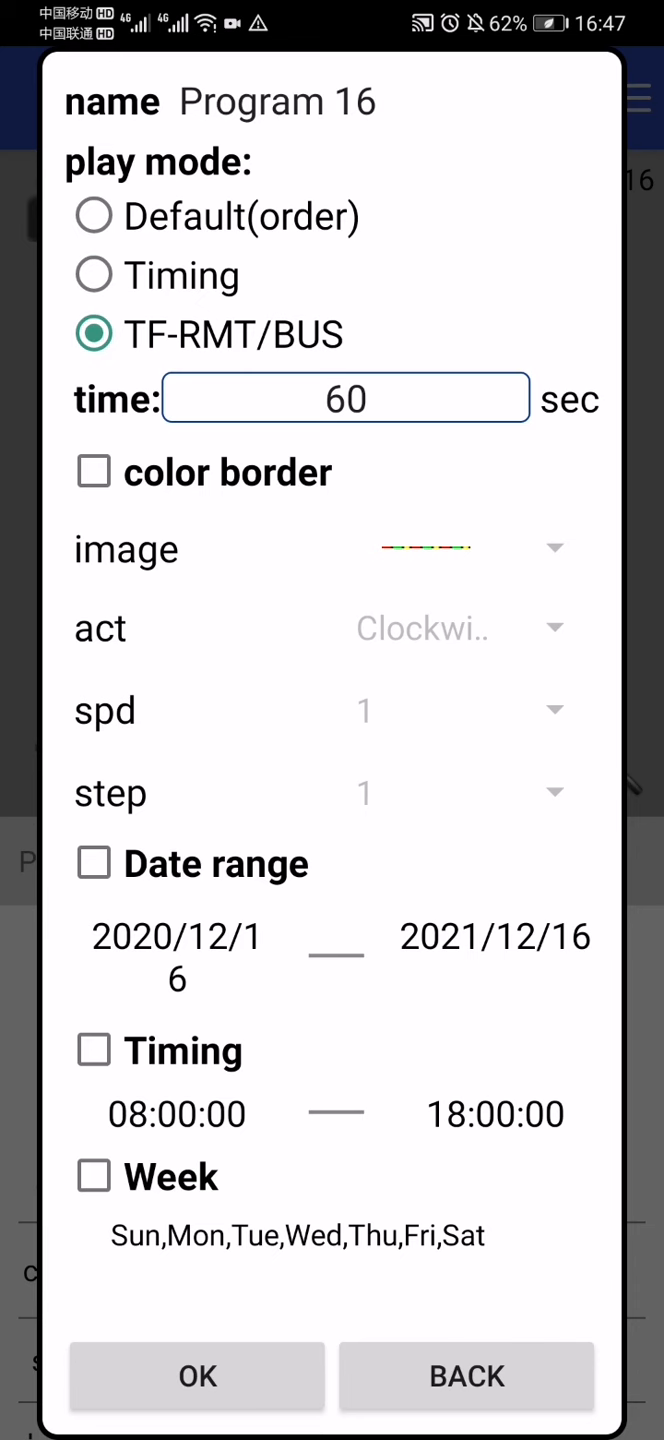
{"action": "left_click", "coordinate": [345, 397]}
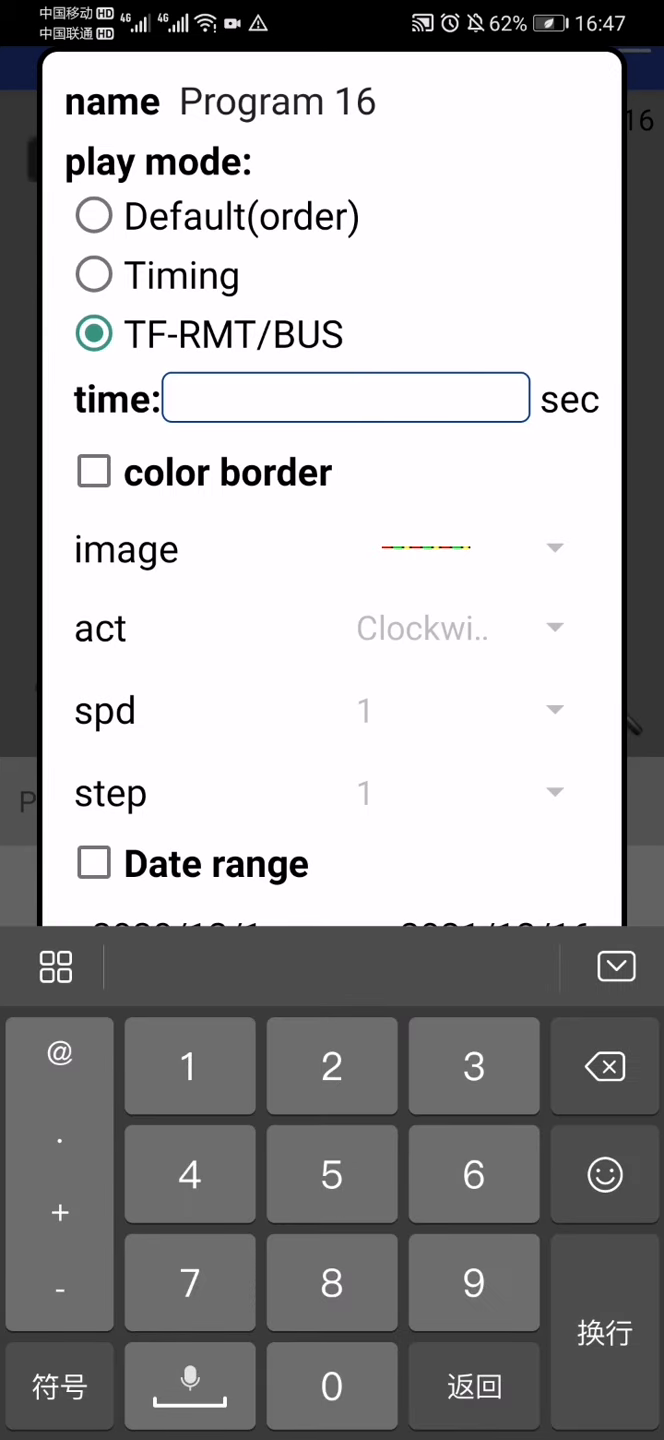
{"action": "type", "text": "30"}
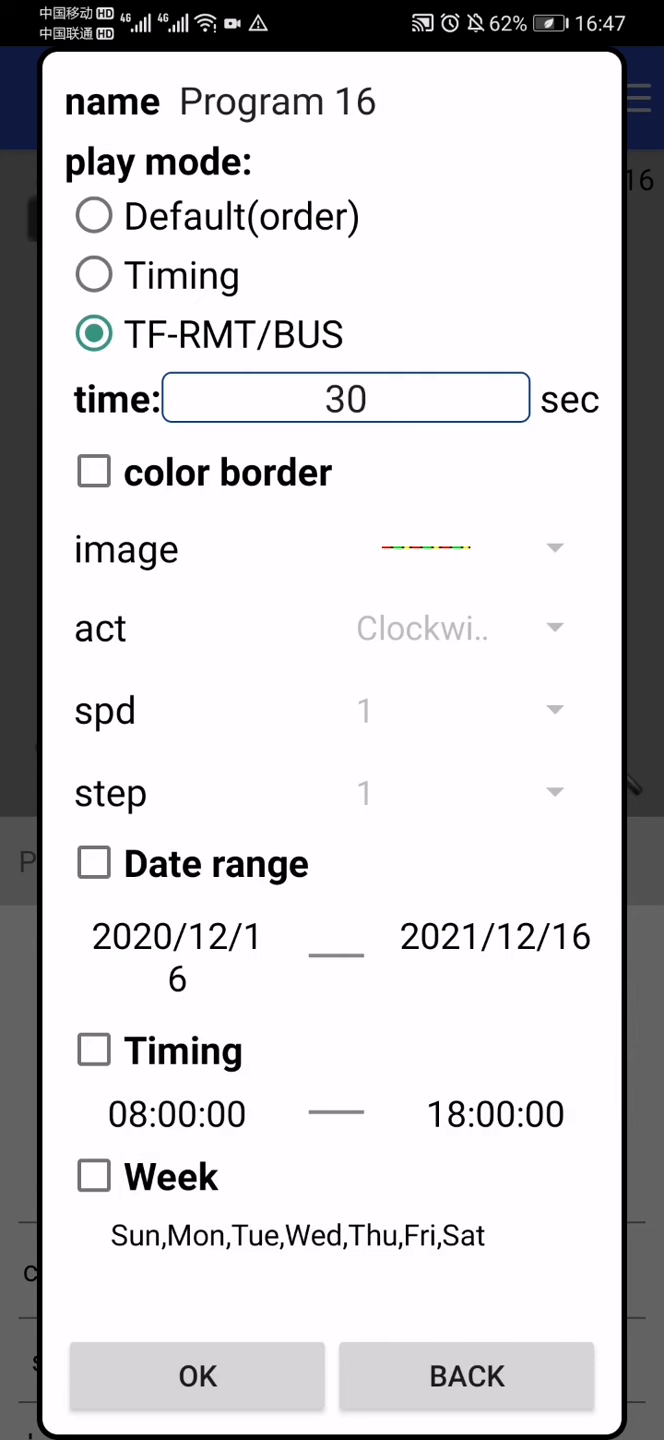
Clear the date, time and weekday limits, choose Default(order) play mode, and save
{"action": "left_click", "coordinate": [93, 275]}
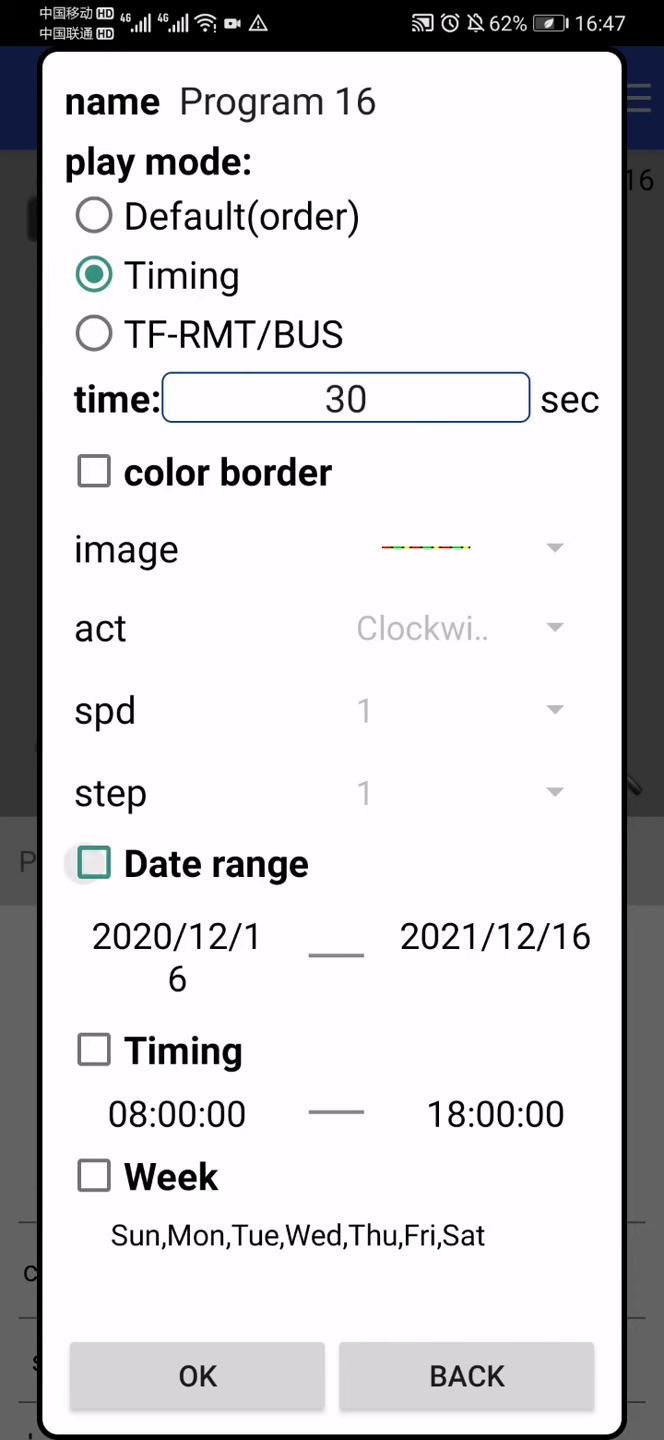
{"action": "left_click", "coordinate": [92, 864]}
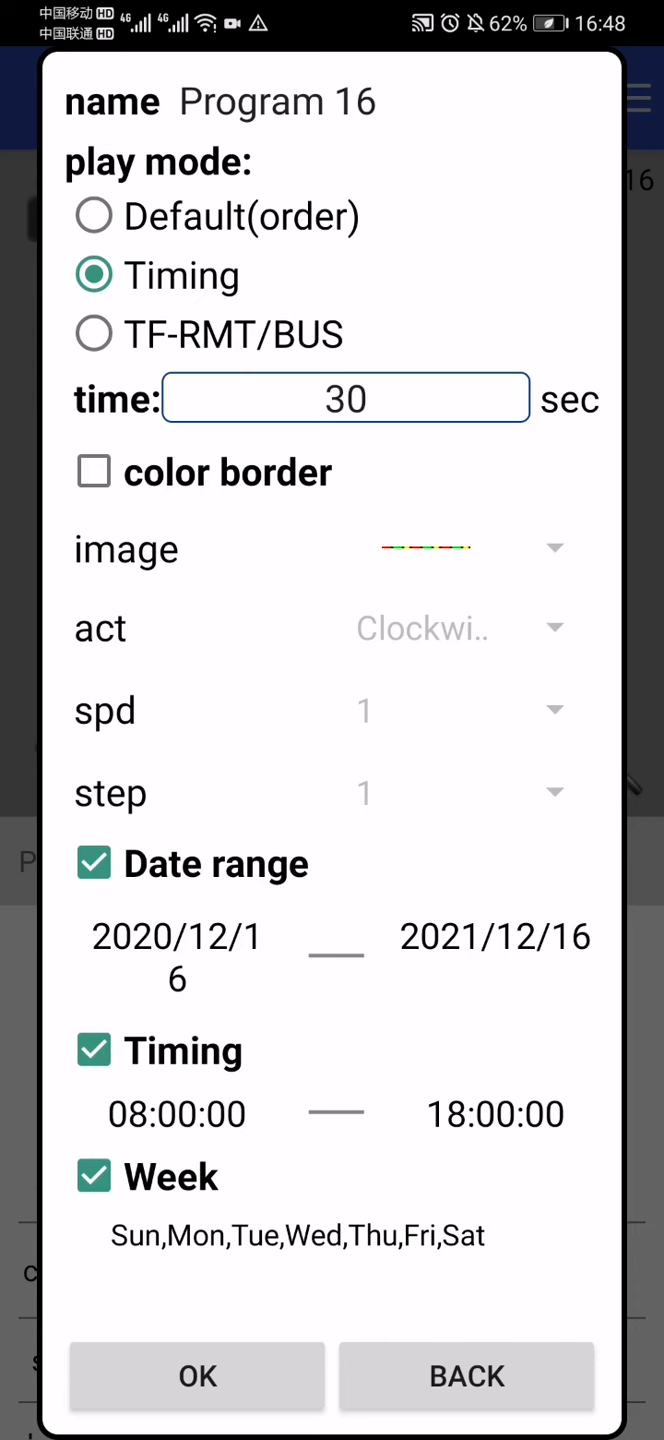
{"action": "left_click", "coordinate": [92, 1050]}
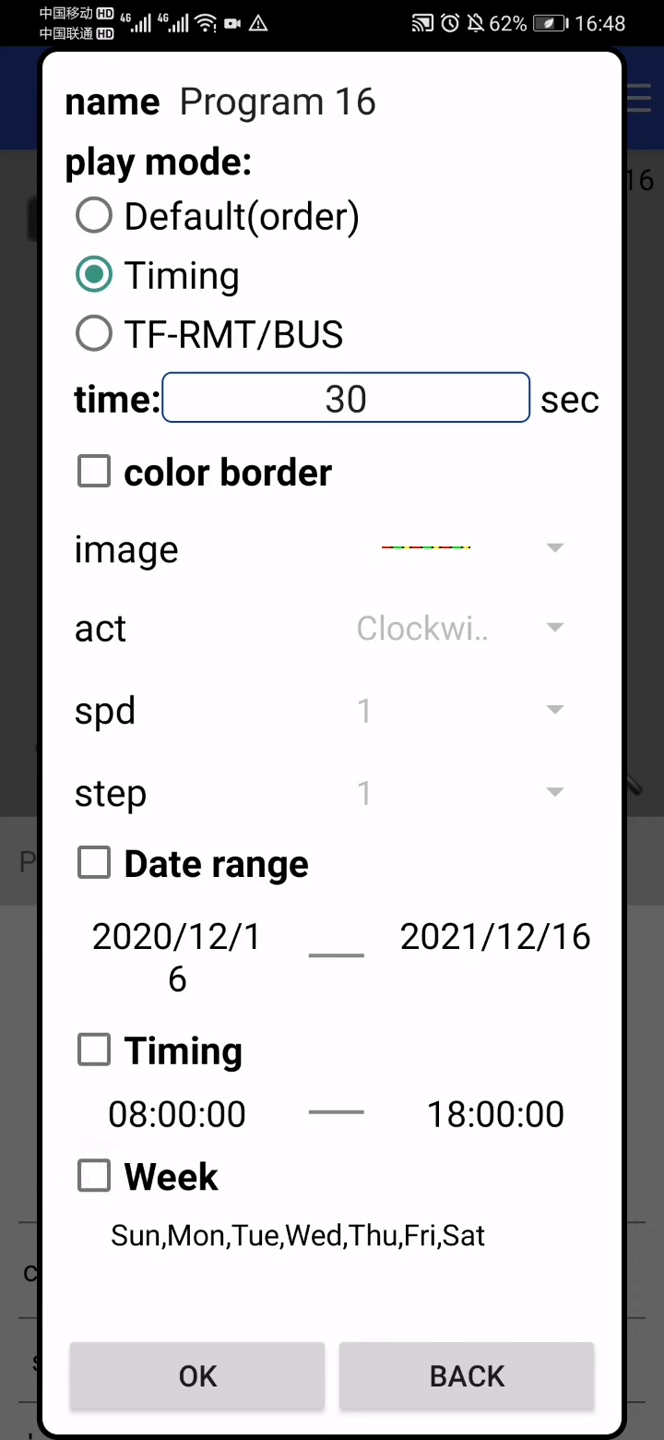
{"action": "left_click", "coordinate": [93, 216]}
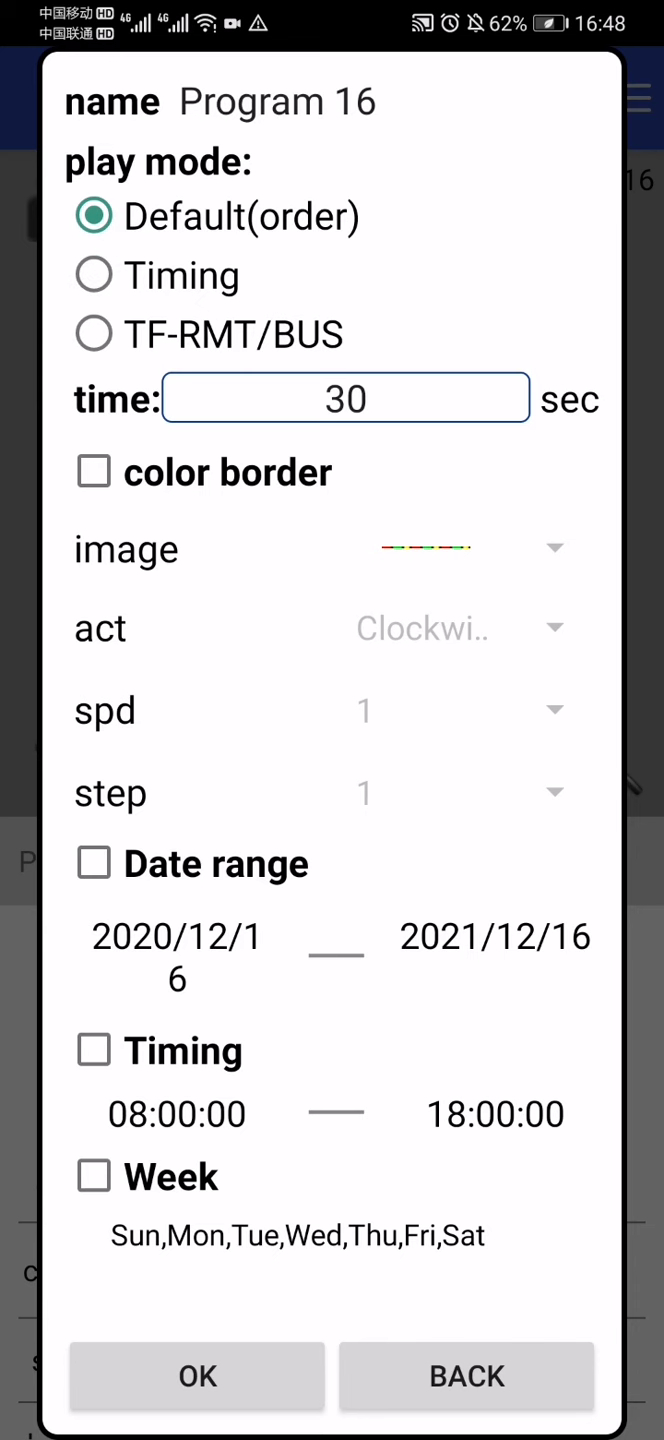
{"action": "left_click", "coordinate": [345, 397]}
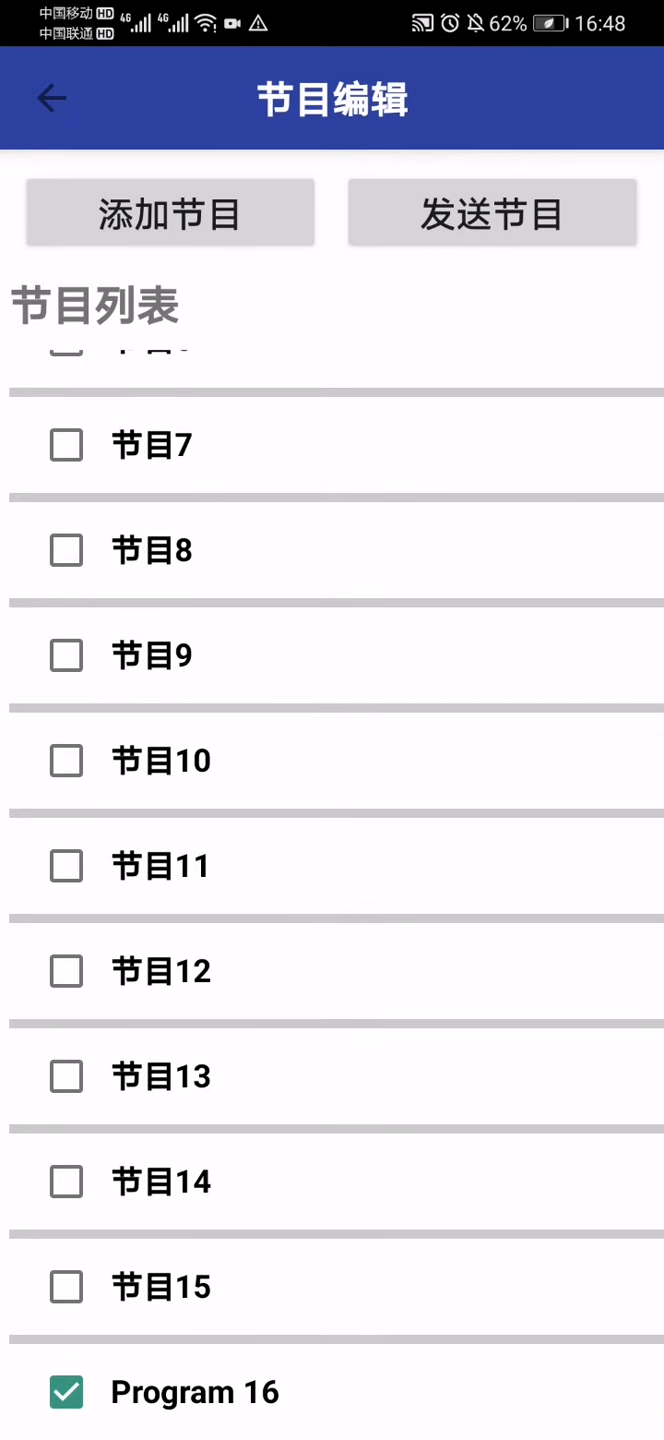
Try sending Program 16, dismiss the check-screen notice, and return home to find the panel
{"action": "left_click", "coordinate": [491, 212]}
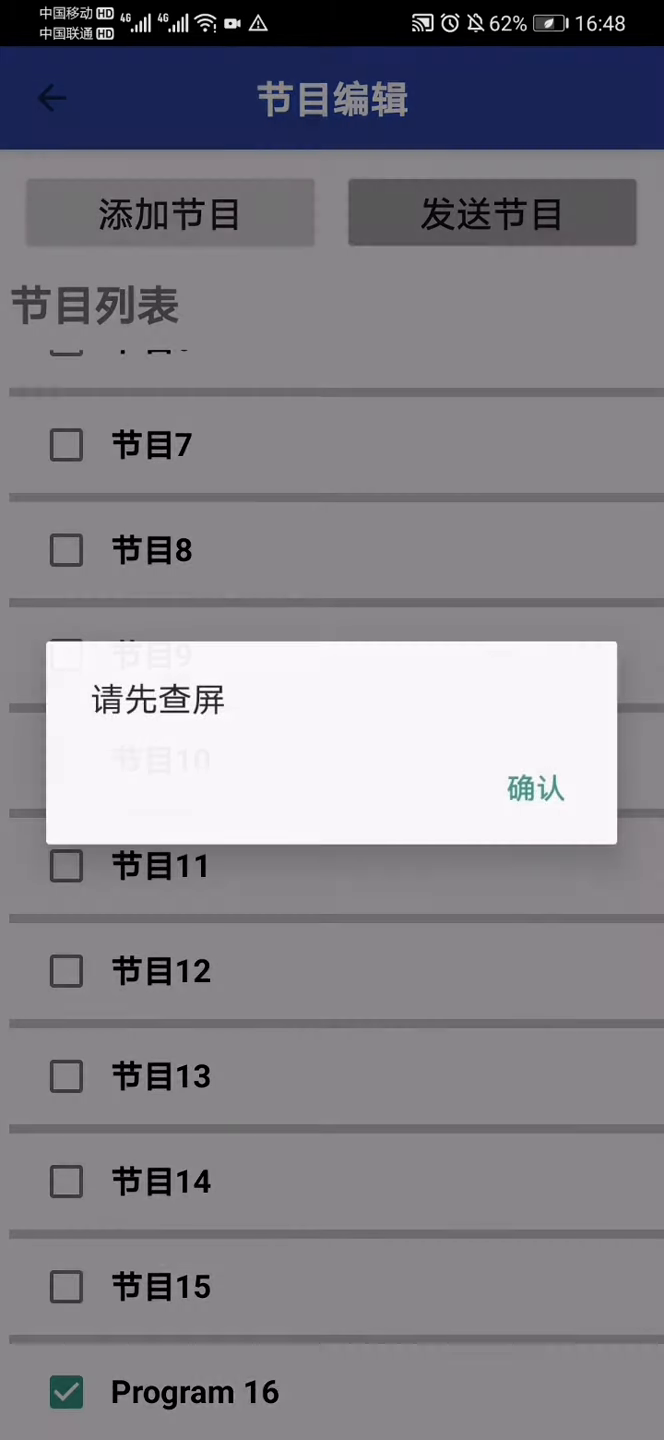
{"action": "left_click", "coordinate": [533, 788]}
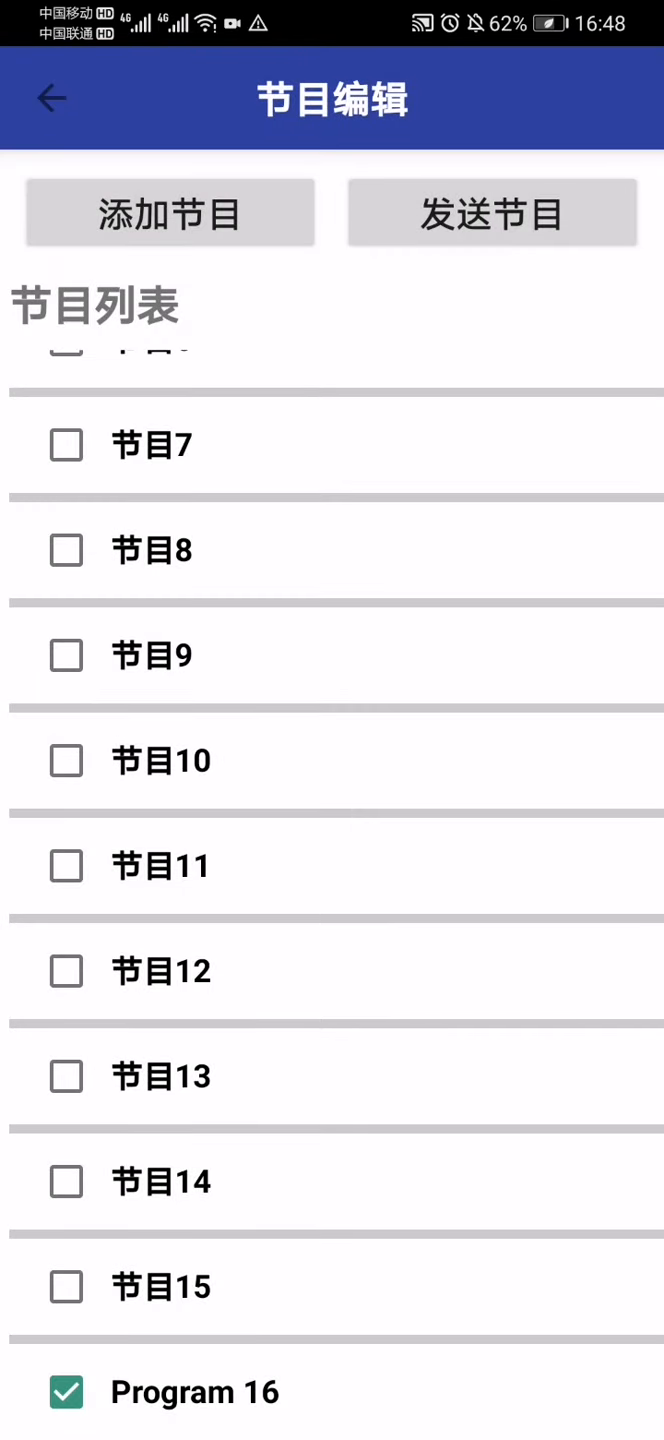
{"action": "left_click", "coordinate": [52, 98]}
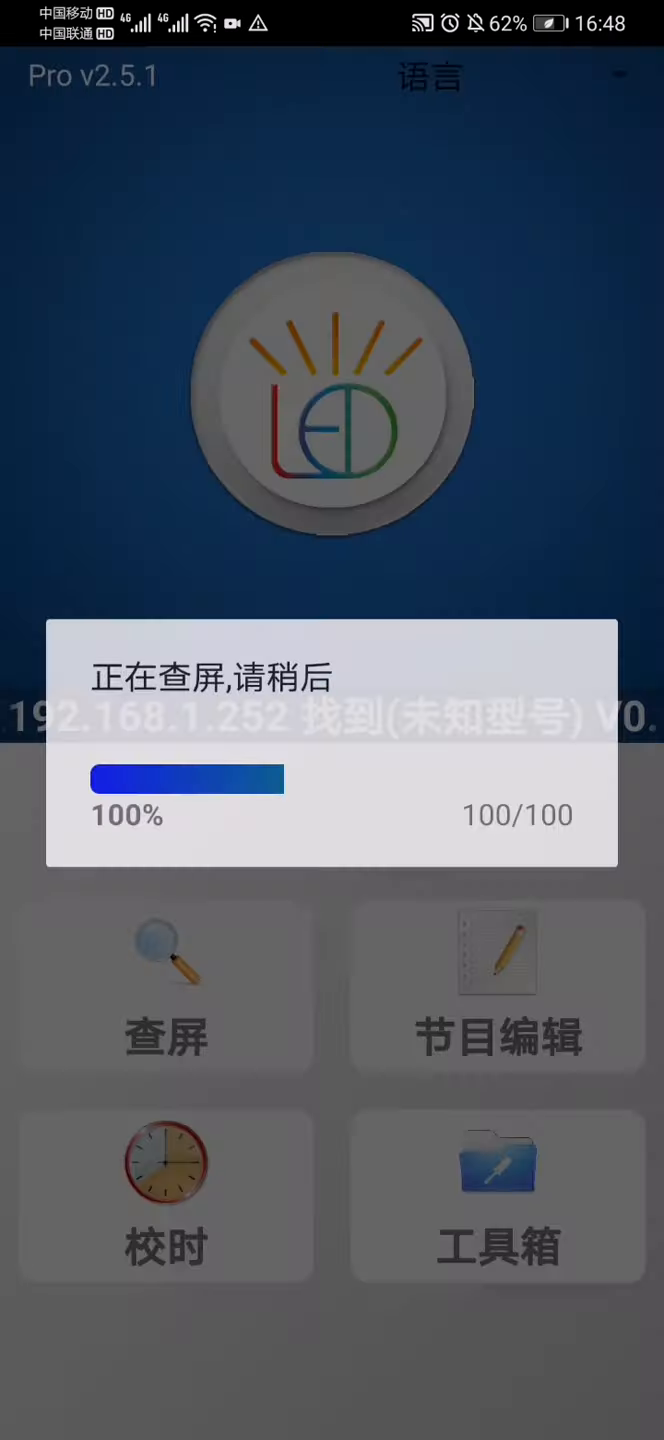
{"action": "left_click", "coordinate": [497, 985]}
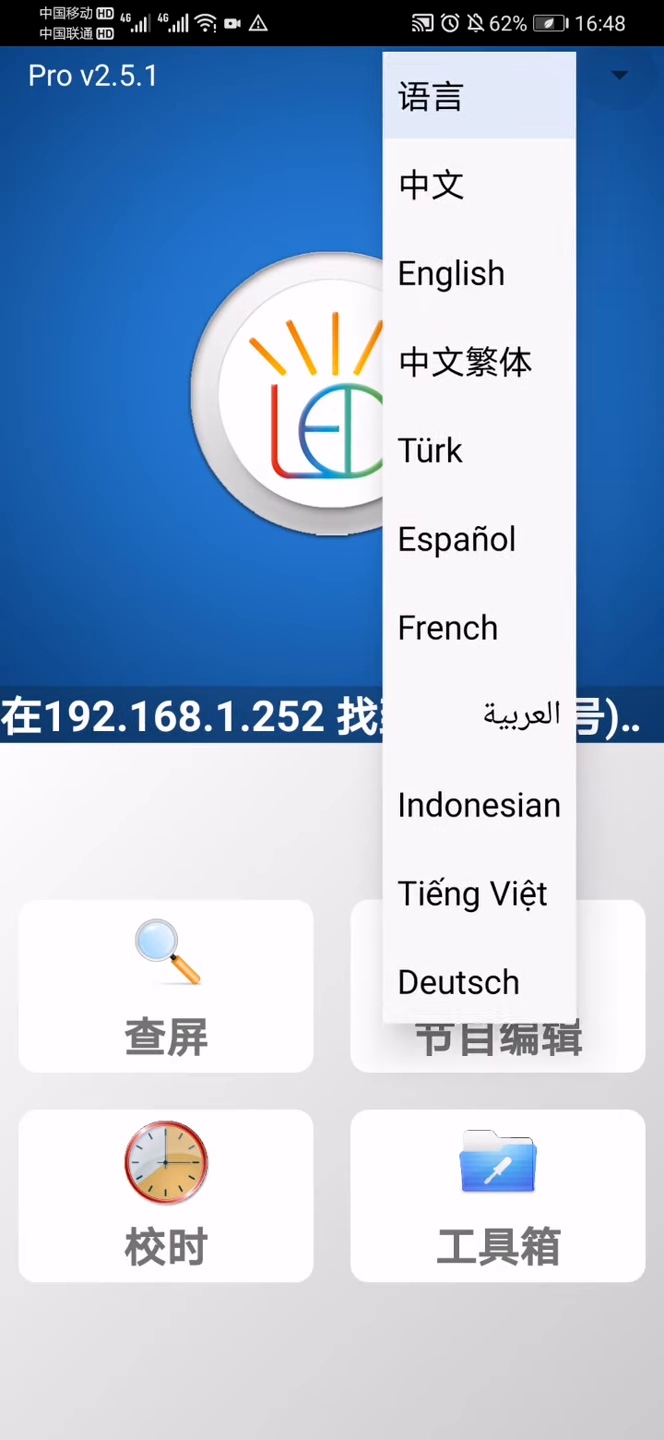
Switch the interface to English, send Program 16 successfully, and return to the main screen
{"action": "left_click", "coordinate": [451, 272]}
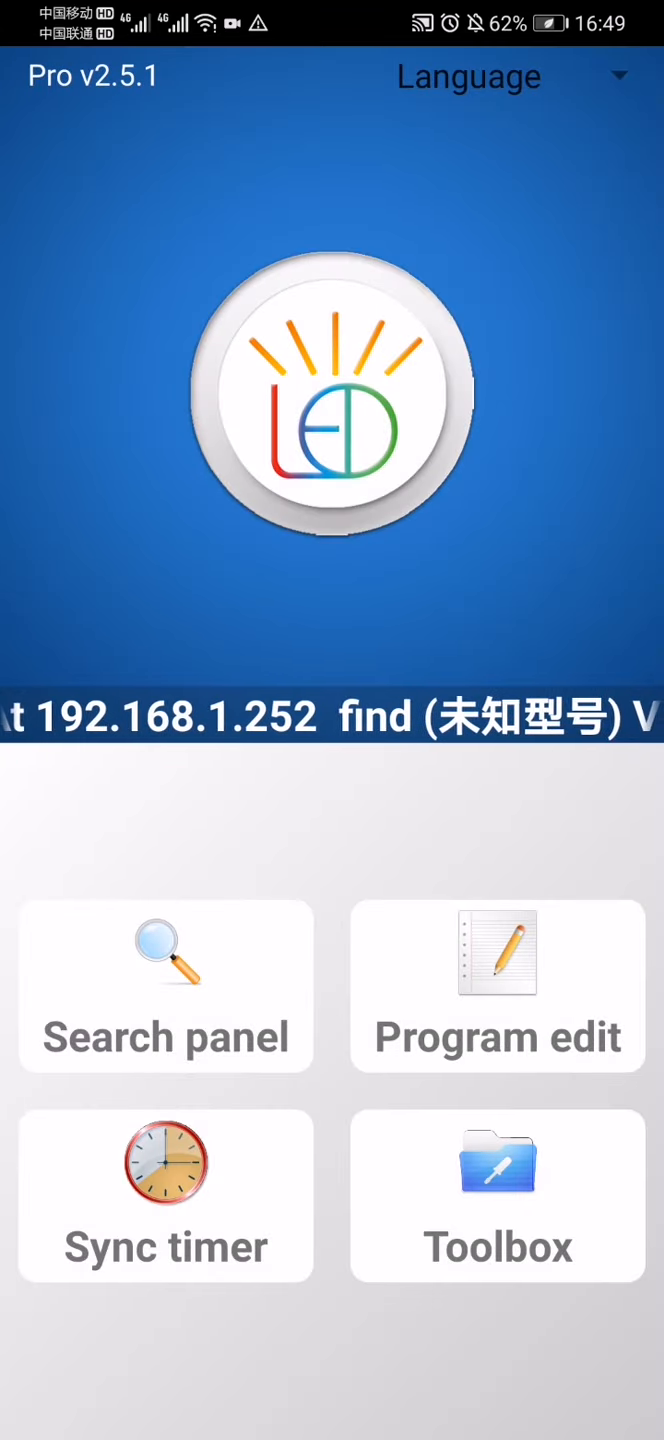
{"action": "left_click", "coordinate": [497, 986]}
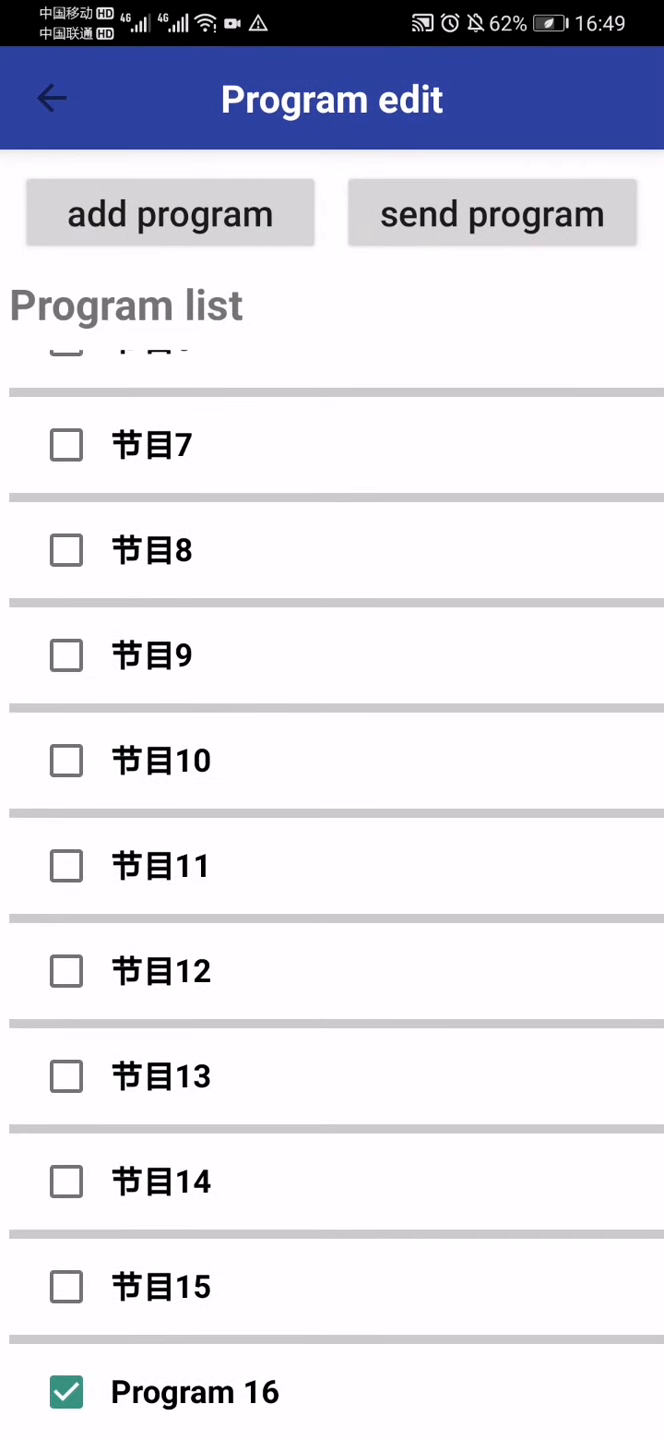
{"action": "left_click", "coordinate": [492, 212]}
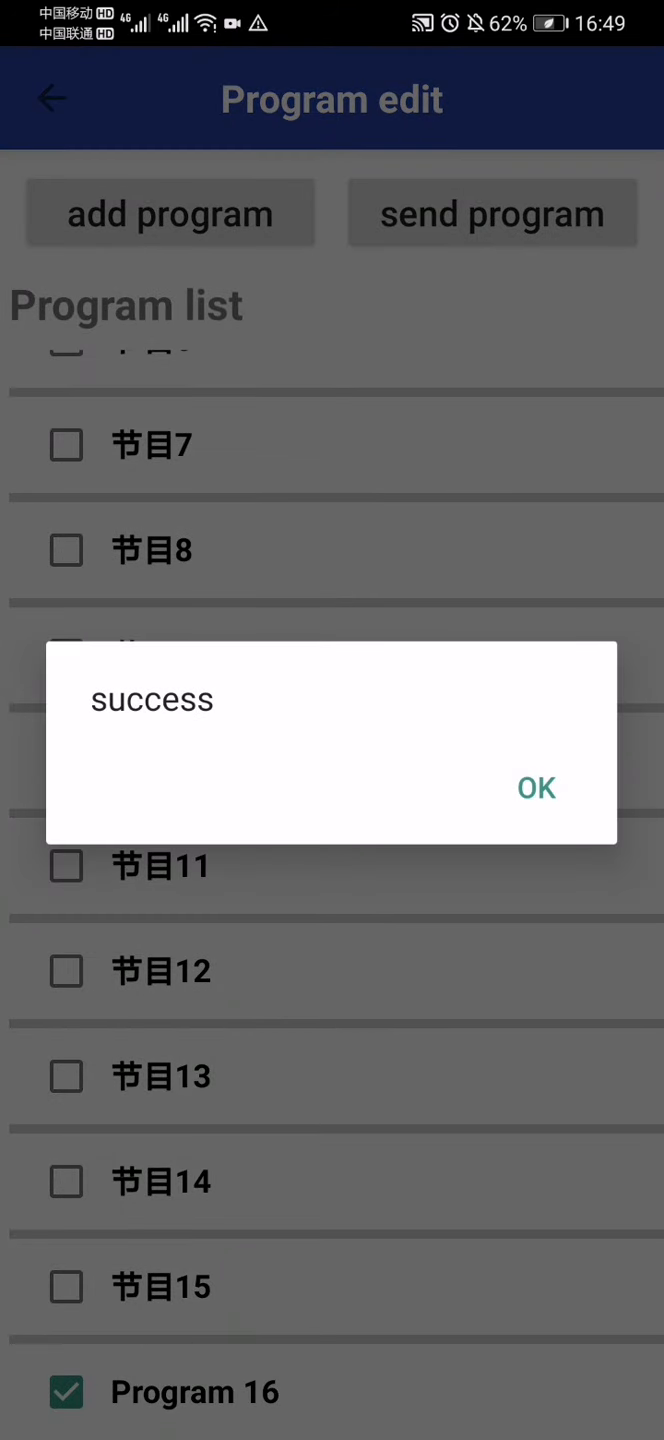
{"action": "left_click", "coordinate": [535, 788]}
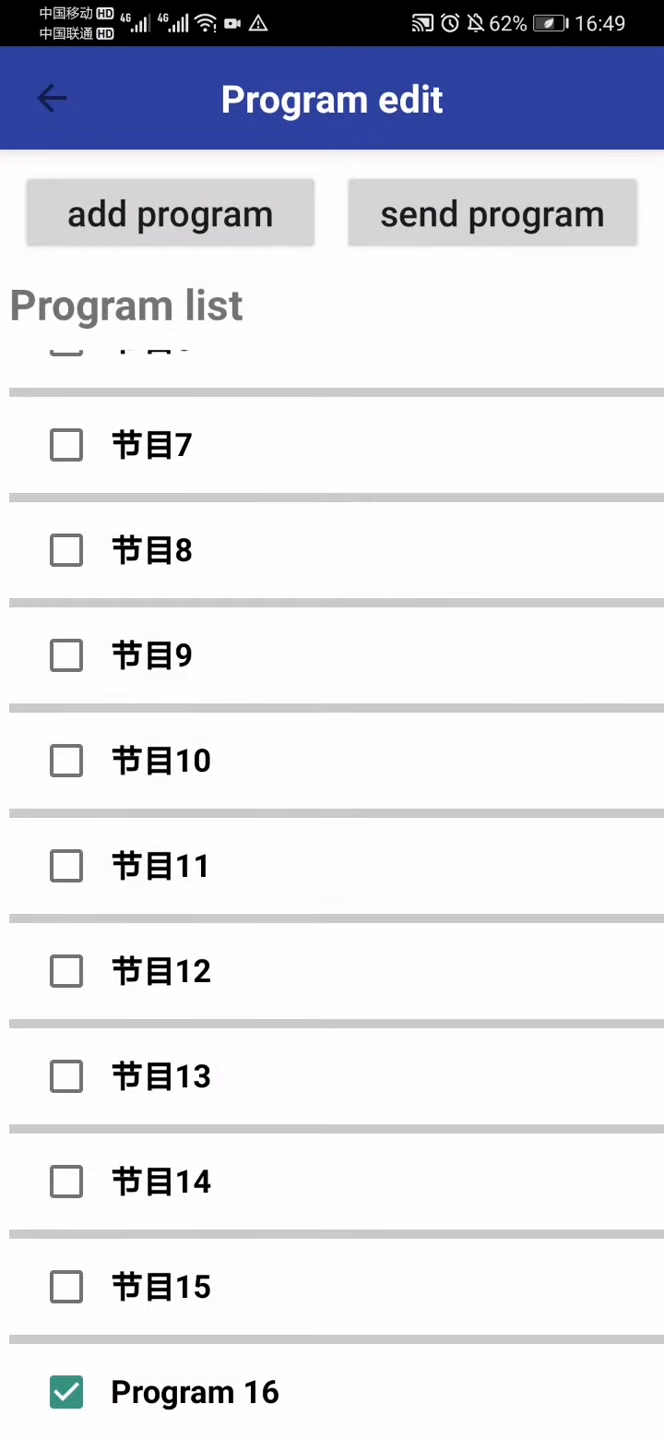
{"action": "left_click", "coordinate": [51, 99]}
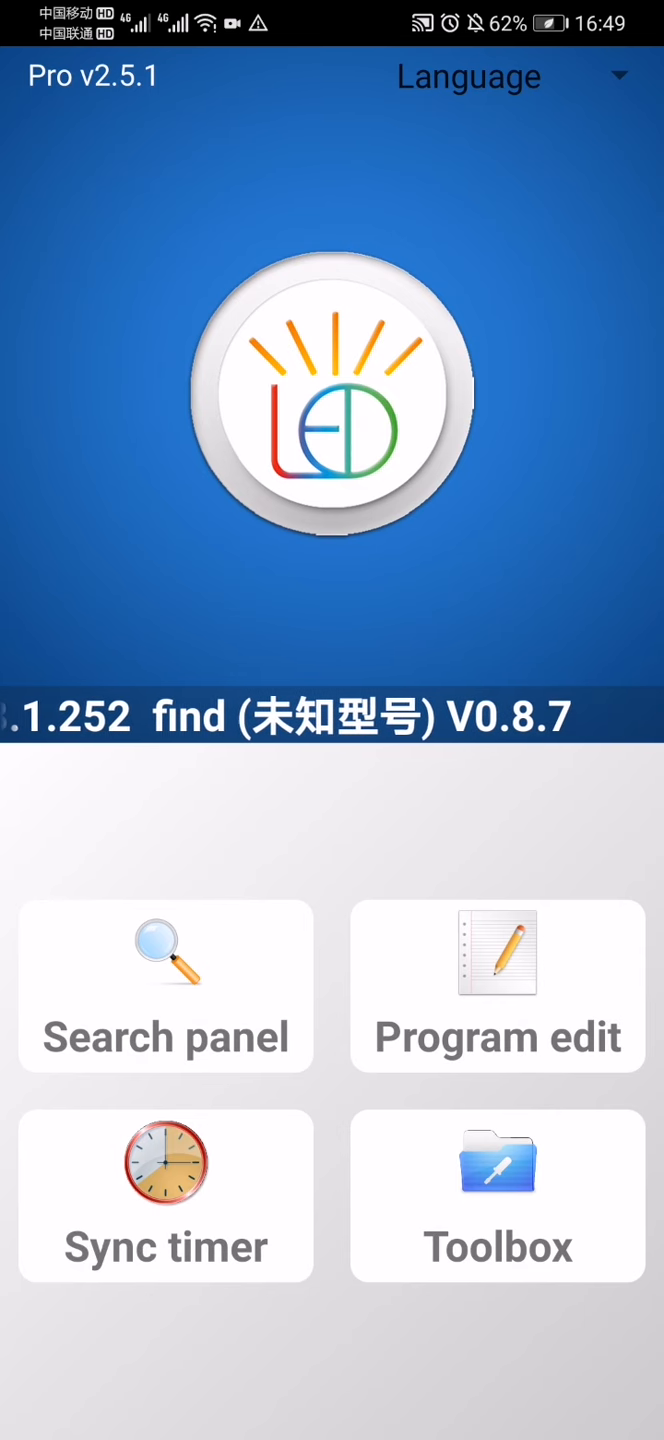
{"action": "left_click", "coordinate": [497, 986]}
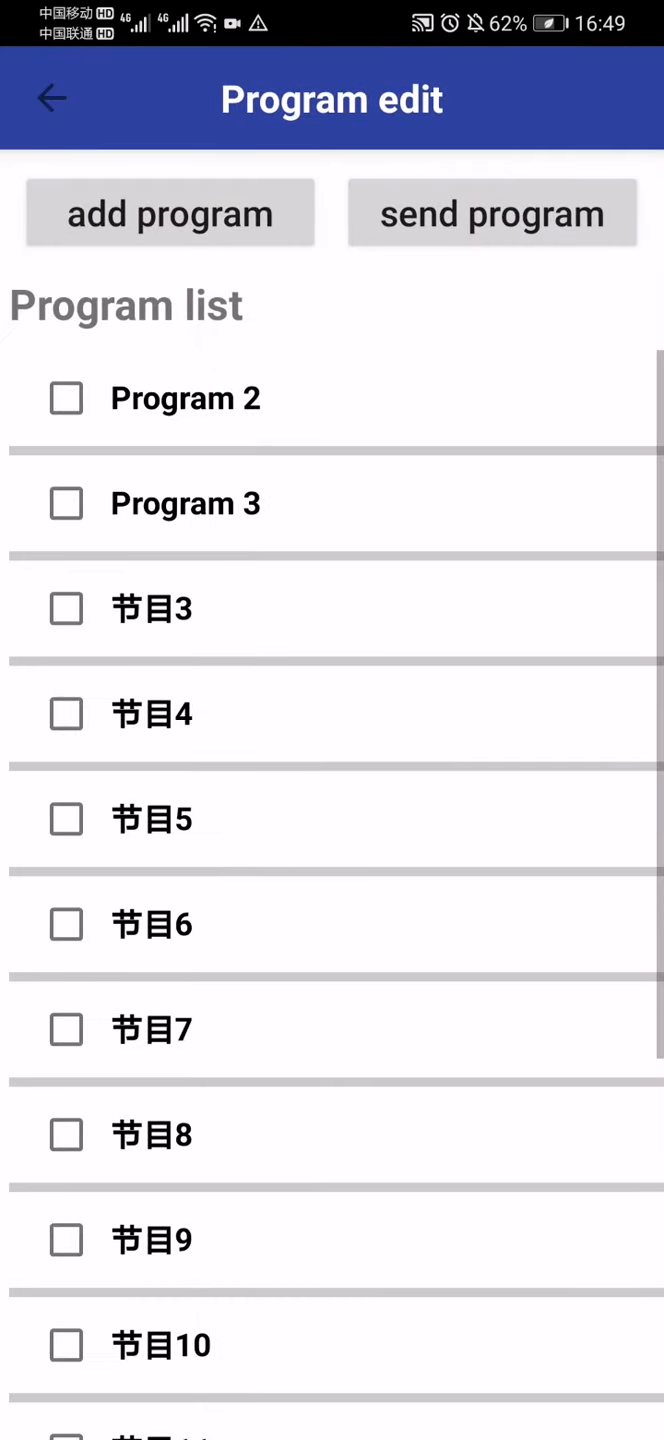
{"action": "left_click", "coordinate": [52, 98]}
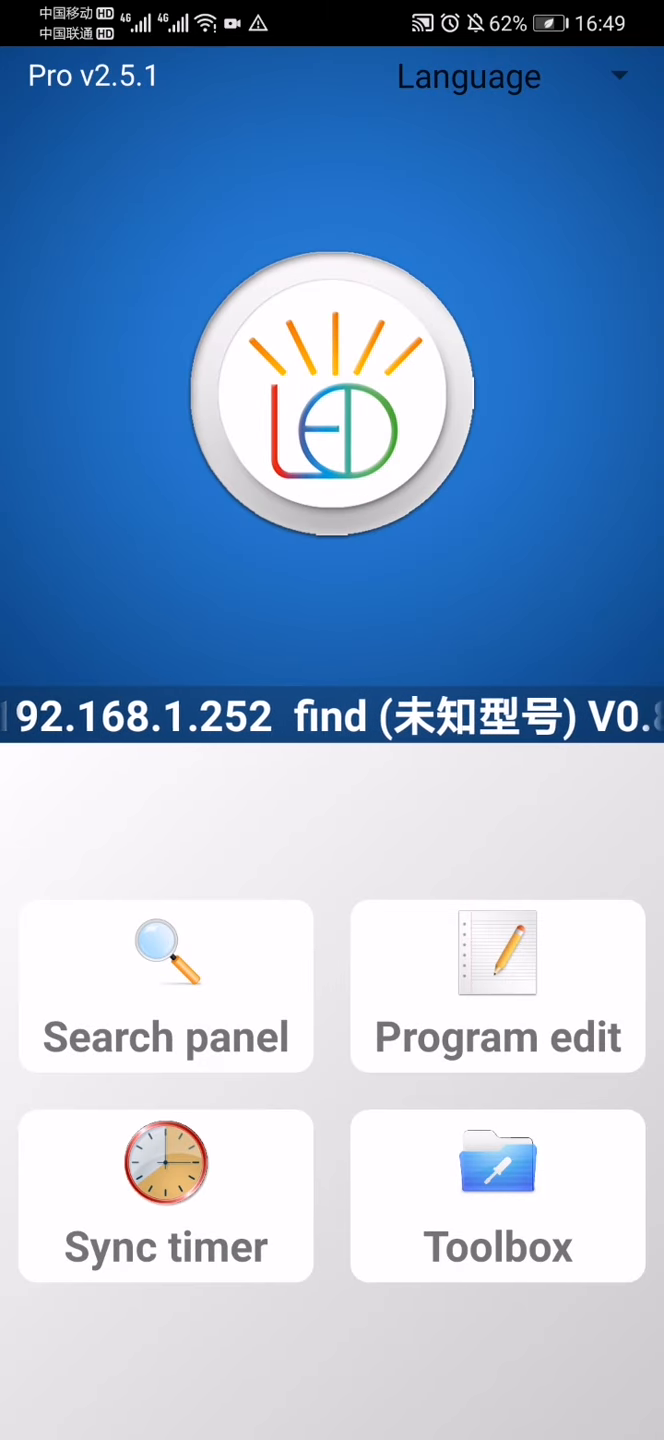
Review the manual, automatic and timed brightness options, then go back to Toolbox
{"action": "left_click", "coordinate": [497, 1195]}
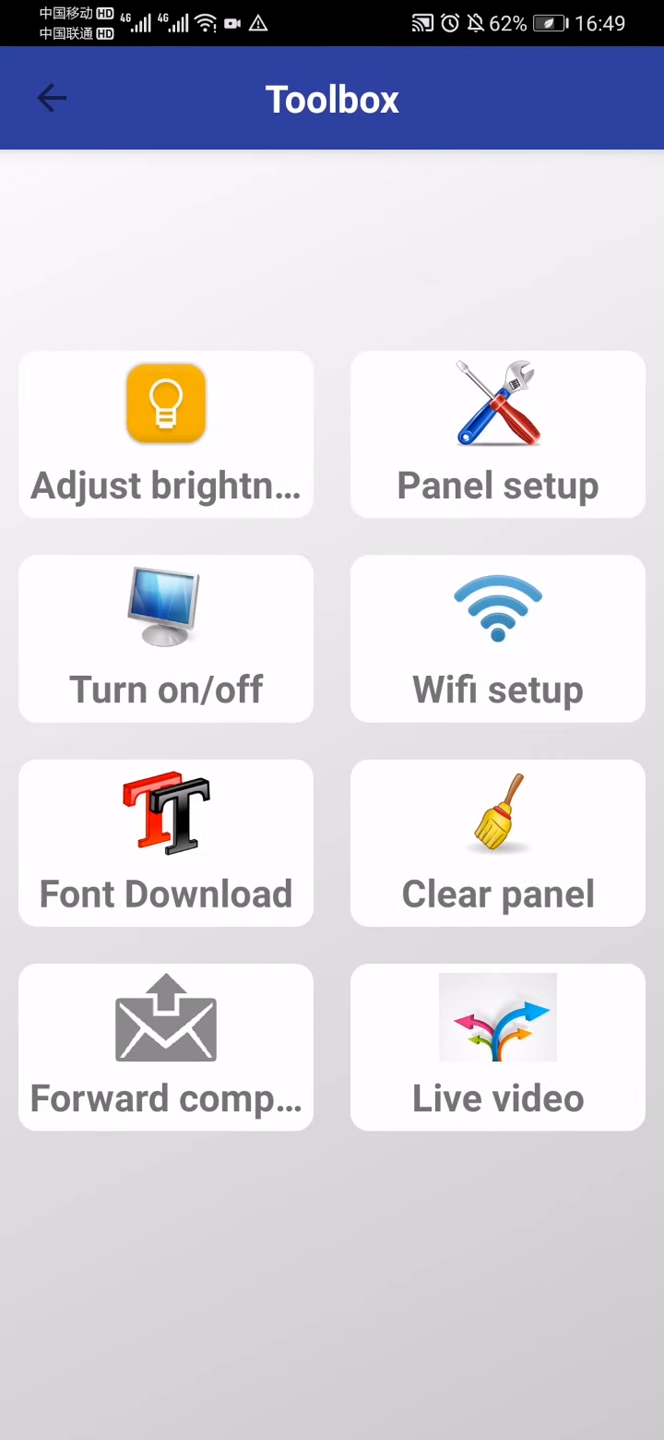
{"action": "left_click", "coordinate": [165, 434]}
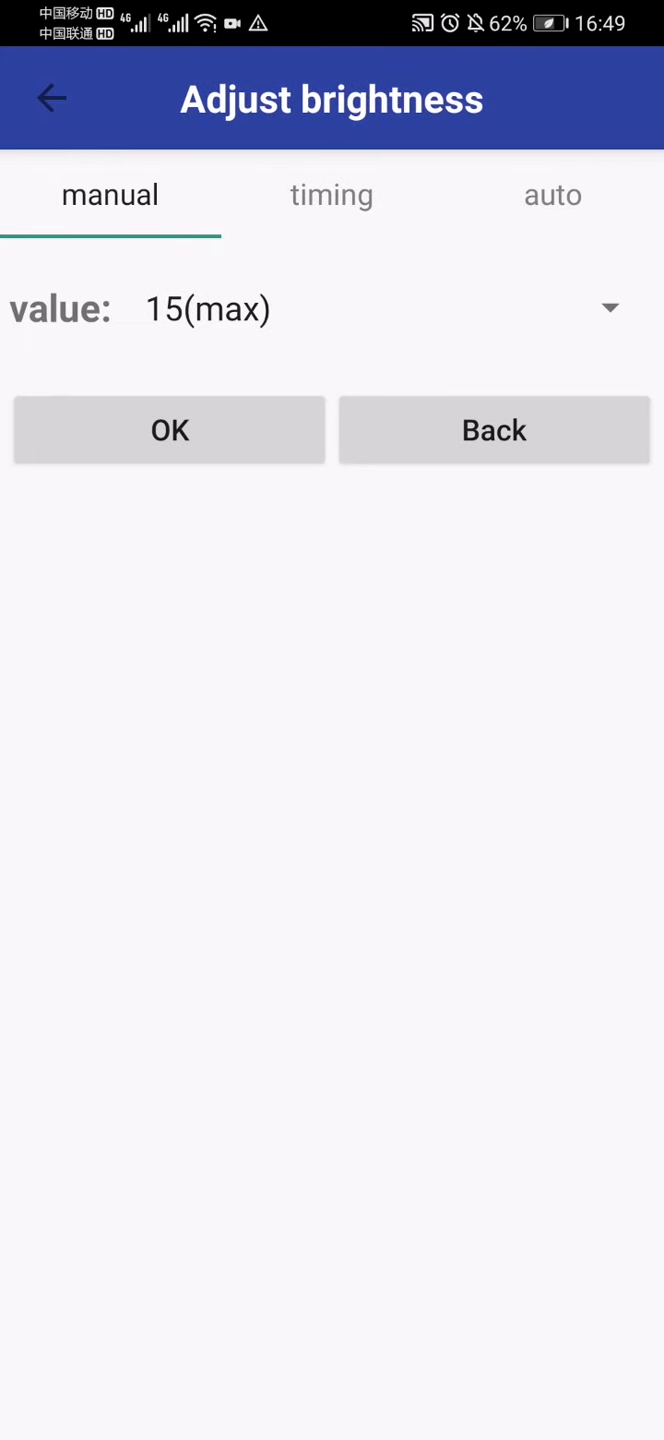
{"action": "left_click", "coordinate": [552, 194]}
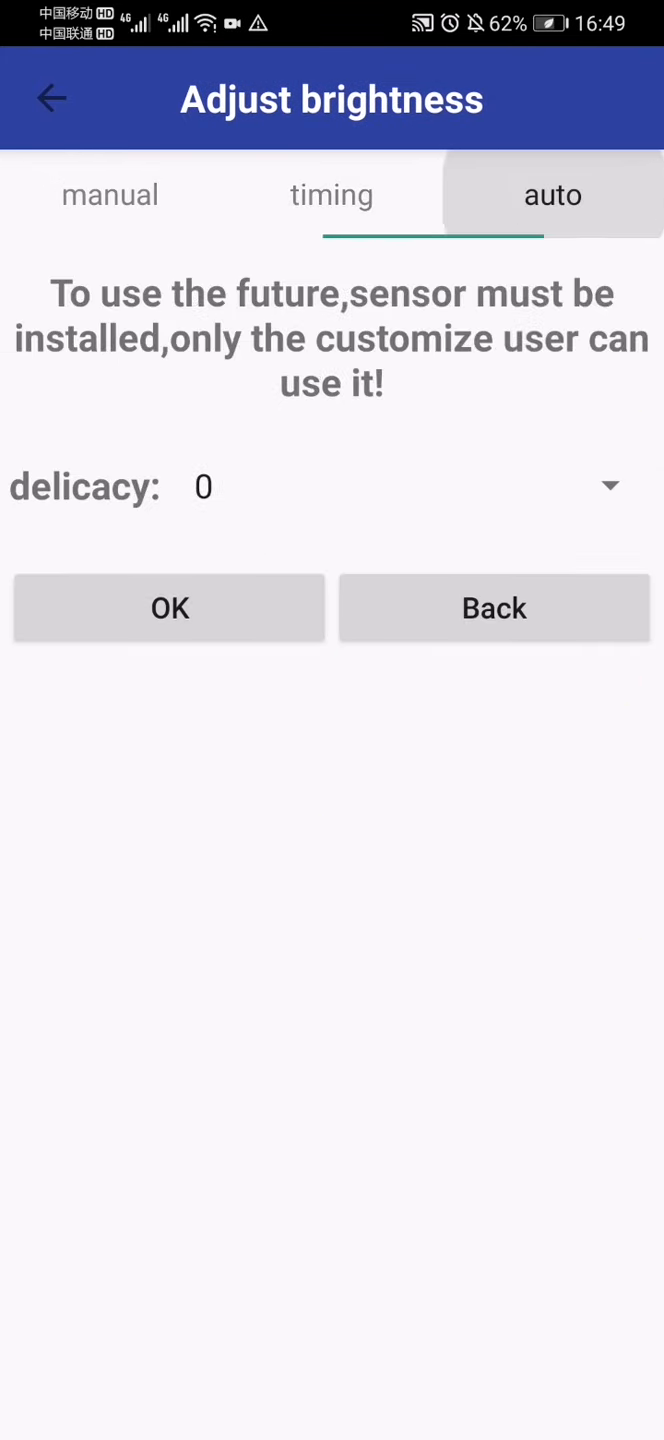
{"action": "left_click", "coordinate": [331, 194]}
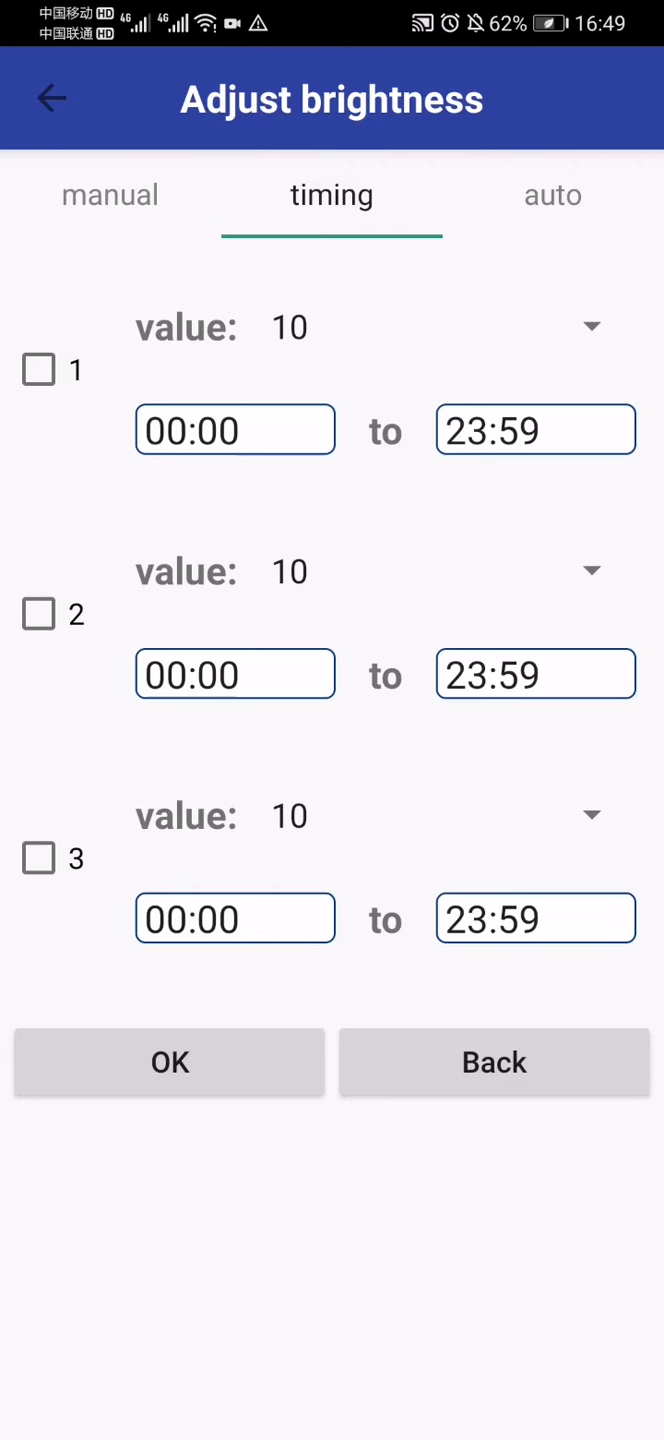
{"action": "left_click", "coordinate": [51, 98]}
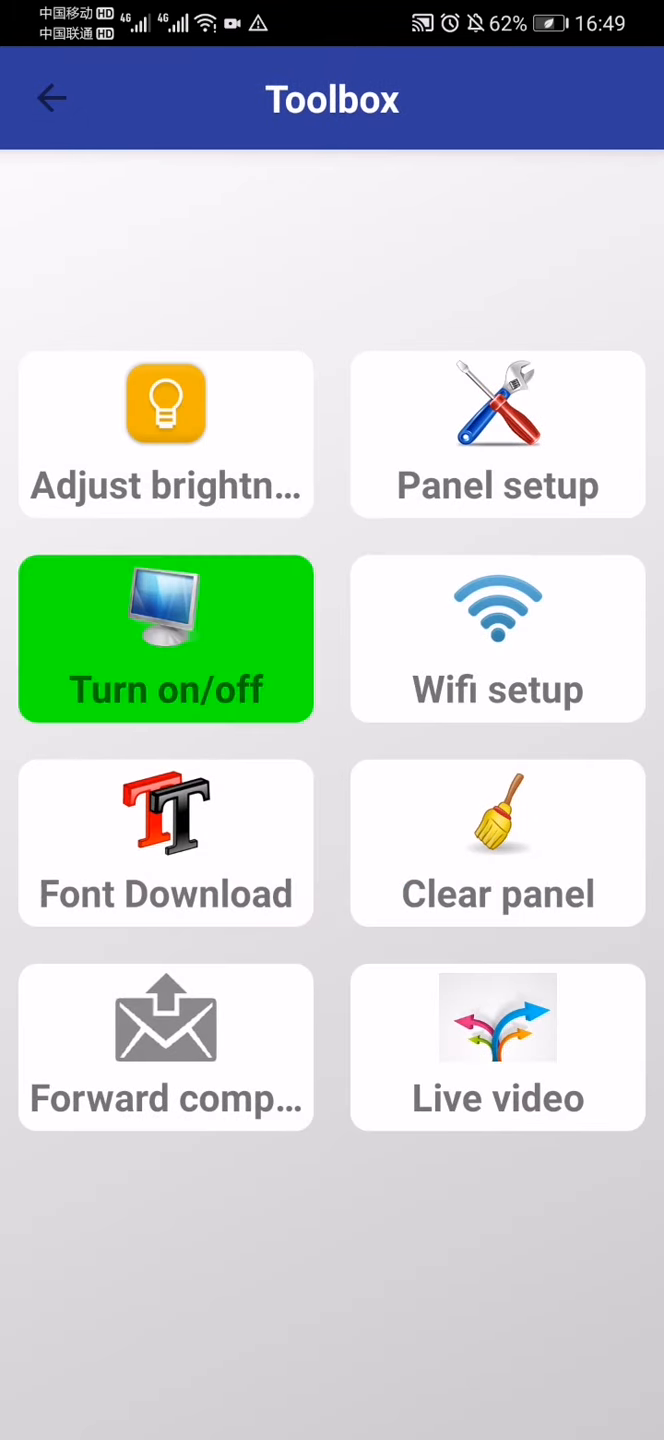
View the panel's Wi-Fi setup, cancel the password prompt, and return home
{"action": "left_click", "coordinate": [165, 638]}
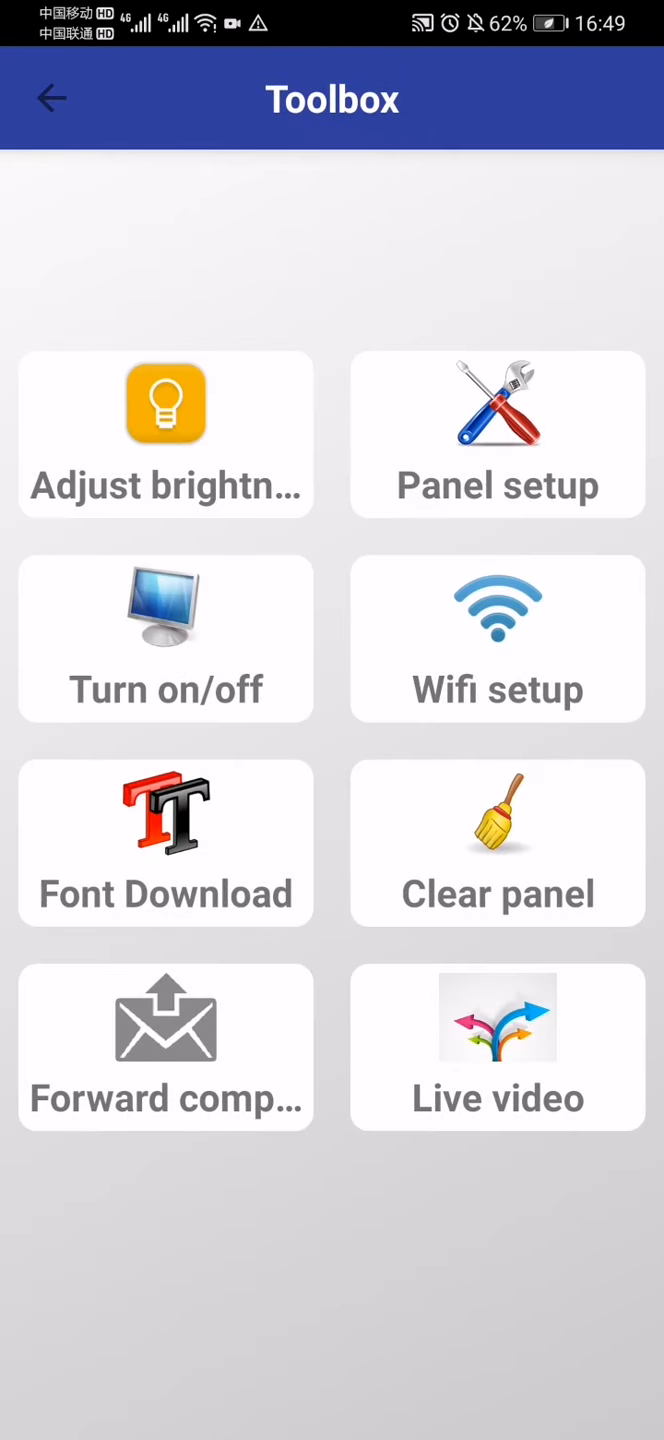
{"action": "left_click", "coordinate": [496, 638]}
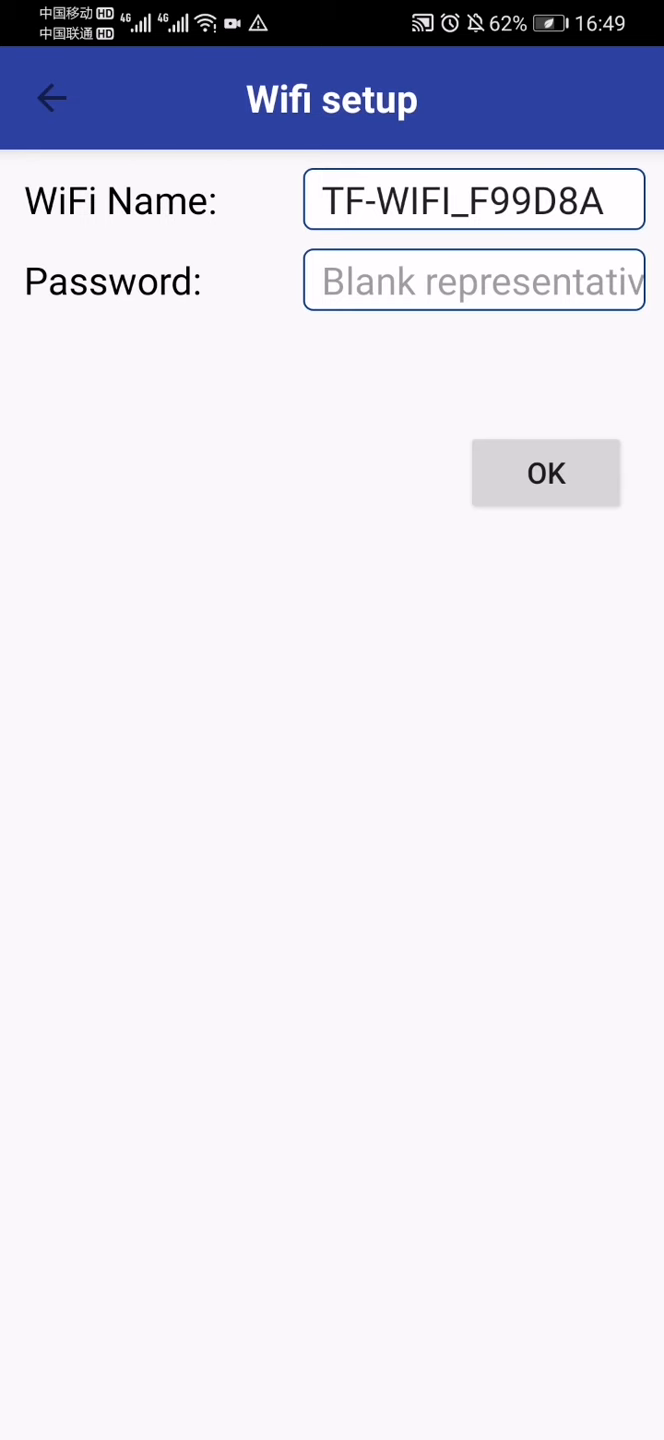
{"action": "left_click", "coordinate": [51, 98]}
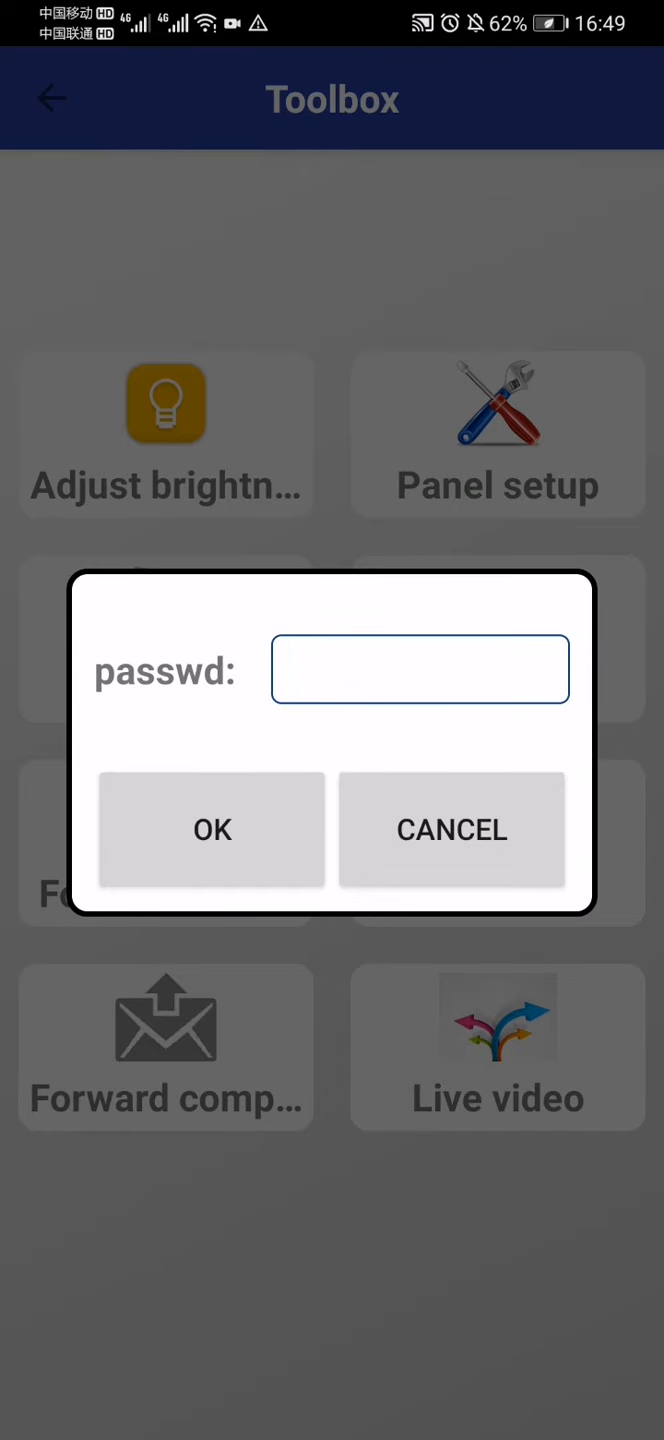
{"action": "left_click", "coordinate": [451, 830]}
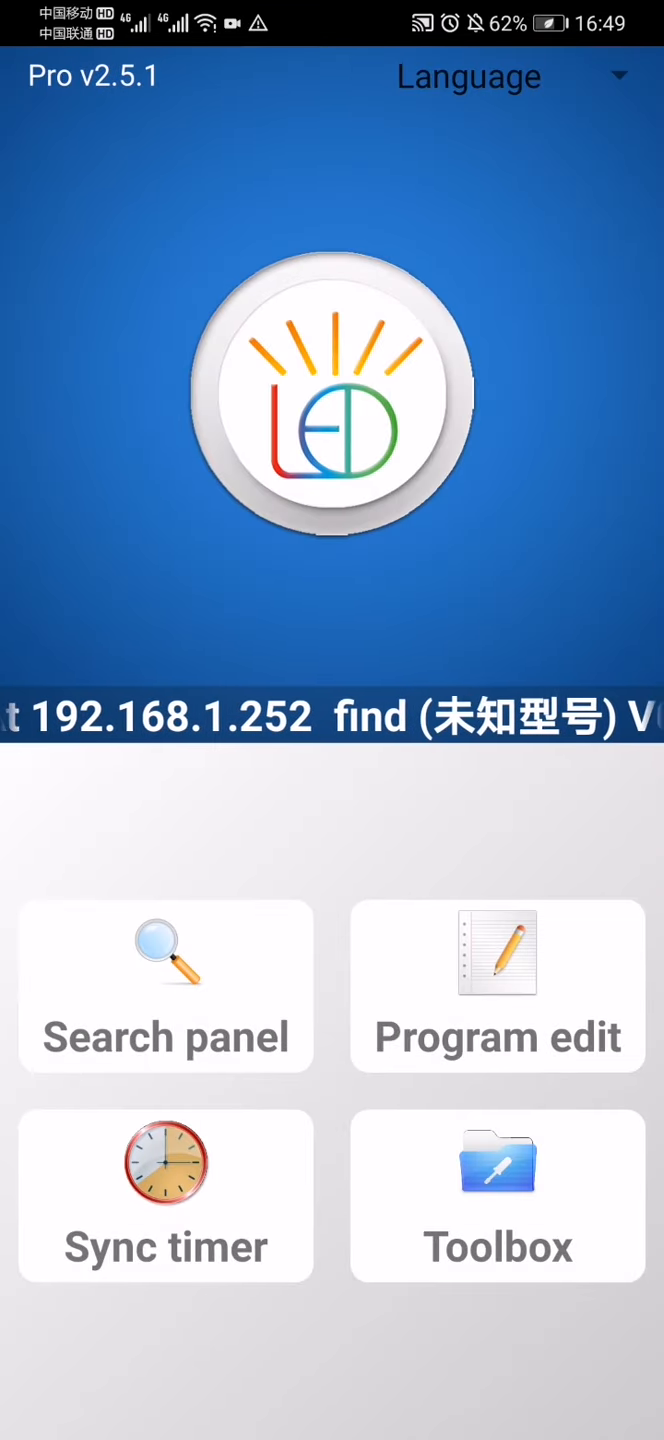